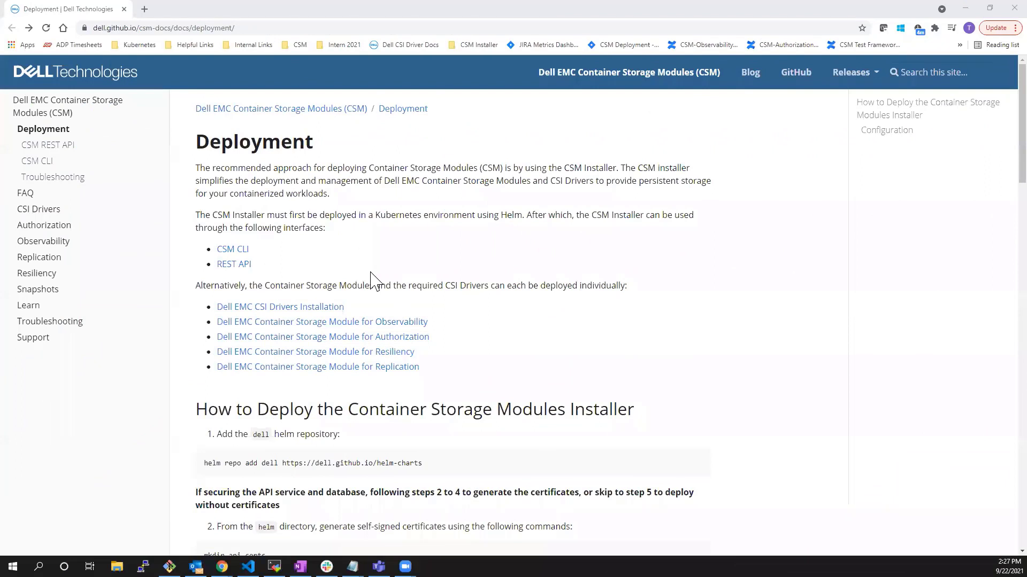
mouse_move(374, 278)
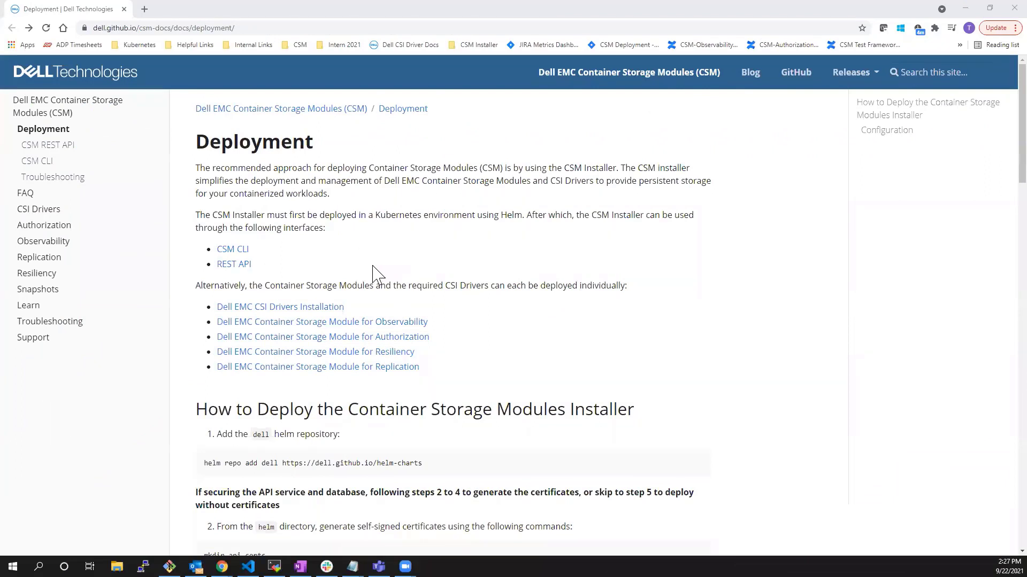
mouse_move(540, 369)
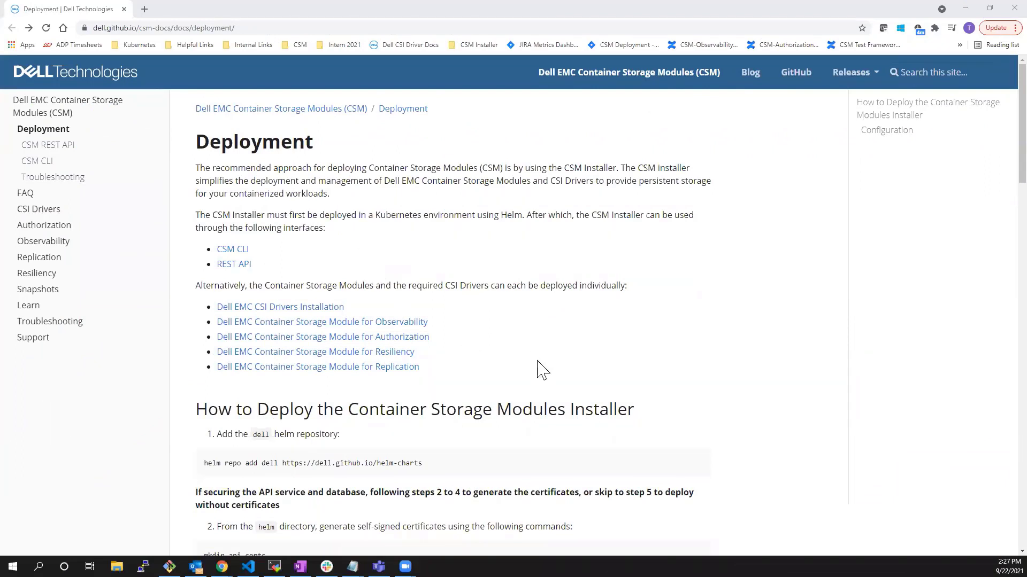
mouse_move(547, 325)
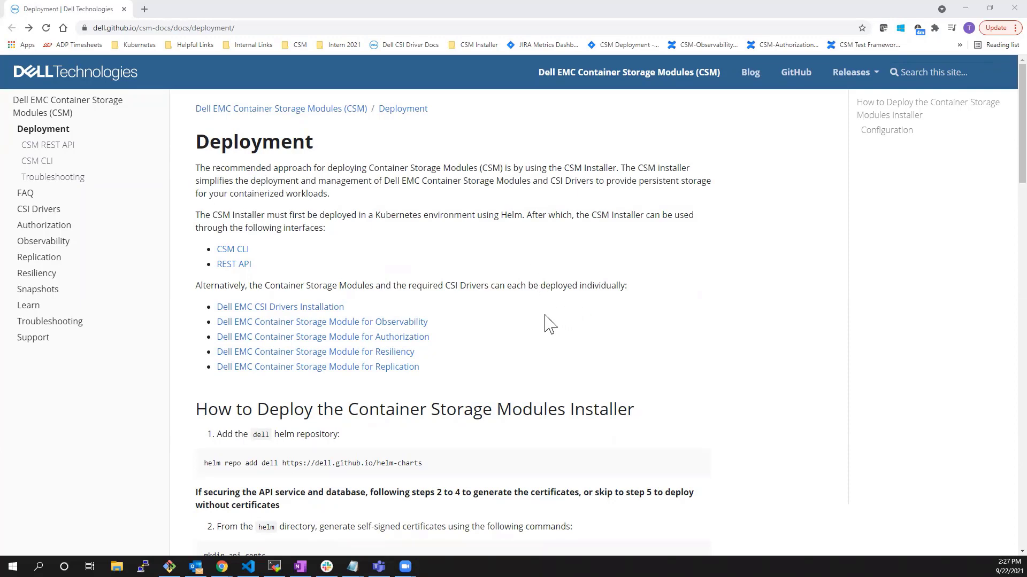
mouse_move(255, 285)
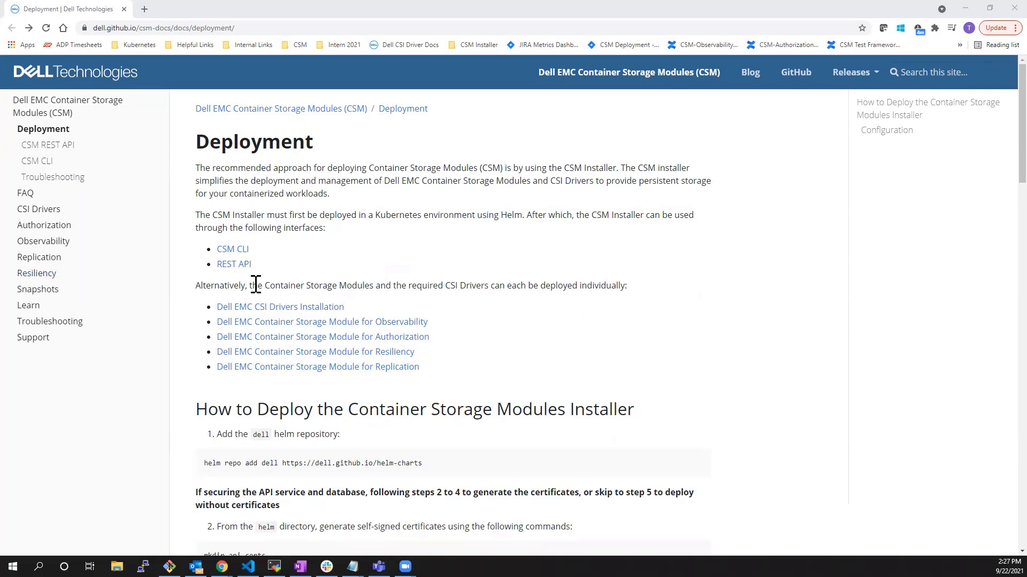
- Review the Deployment page and move to the CSM CLI page from the sidebar
scroll("down", 3)
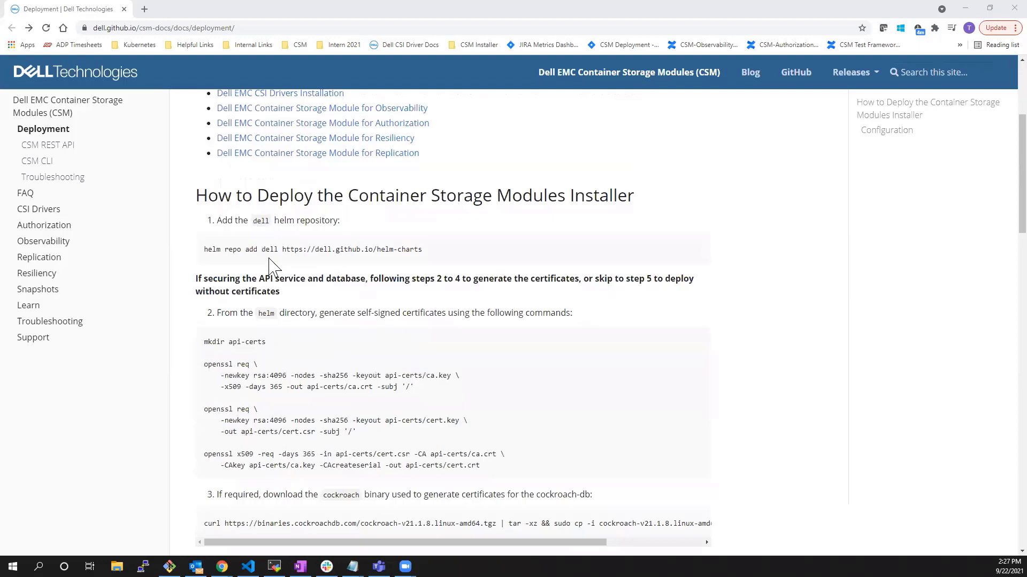
scroll("down", 3)
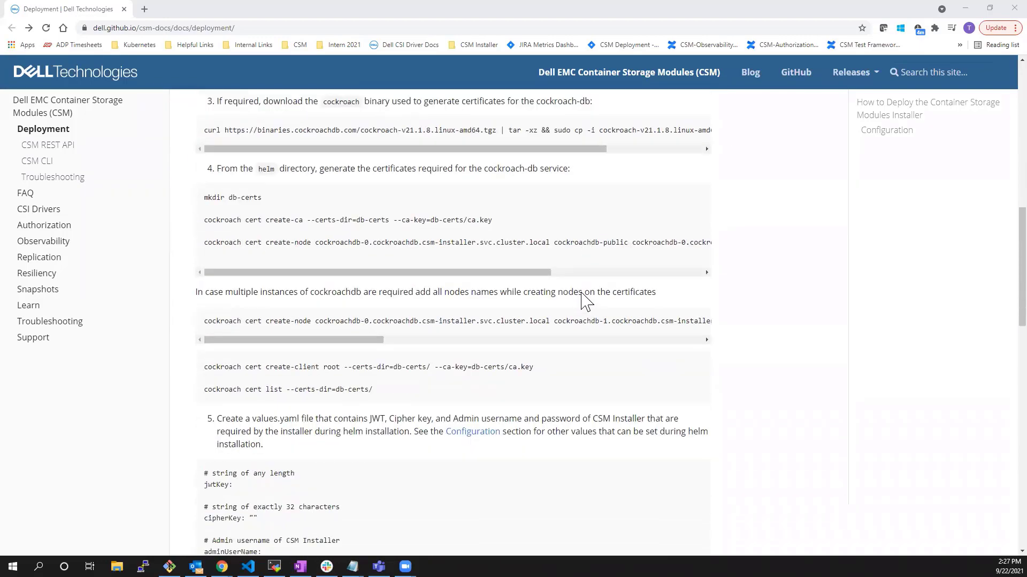
scroll("down", 3)
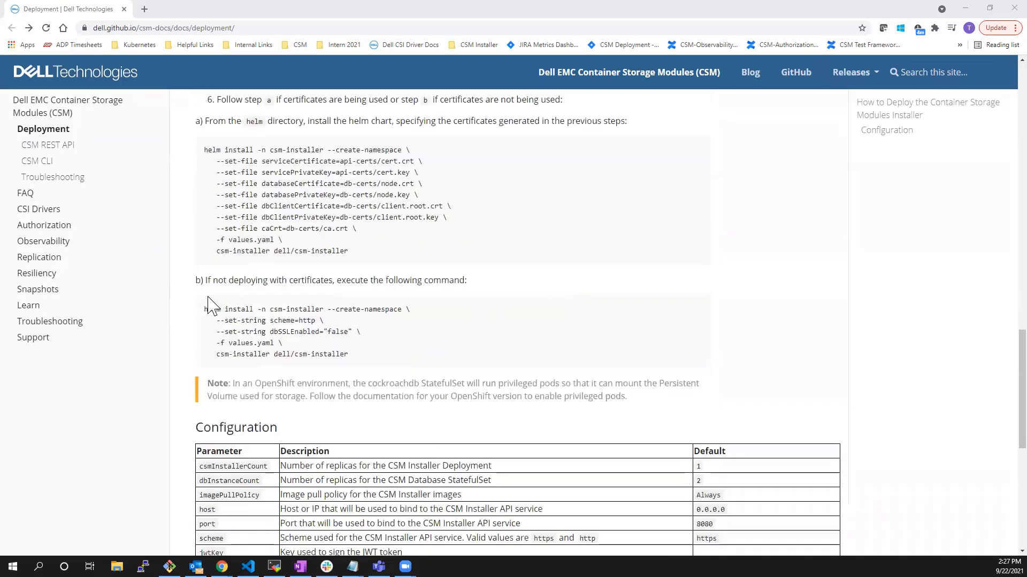
left_click(36, 162)
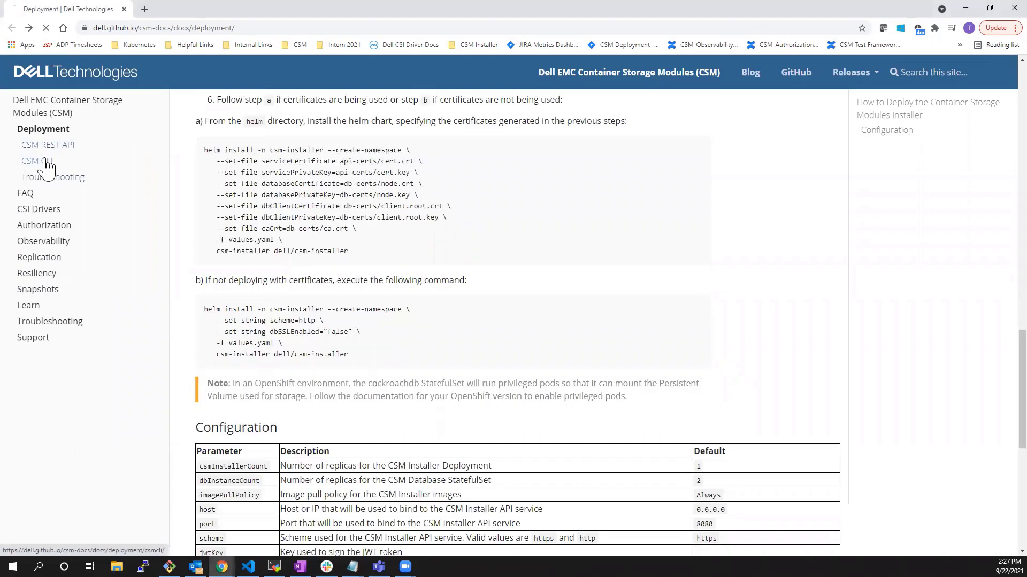
left_click(39, 162)
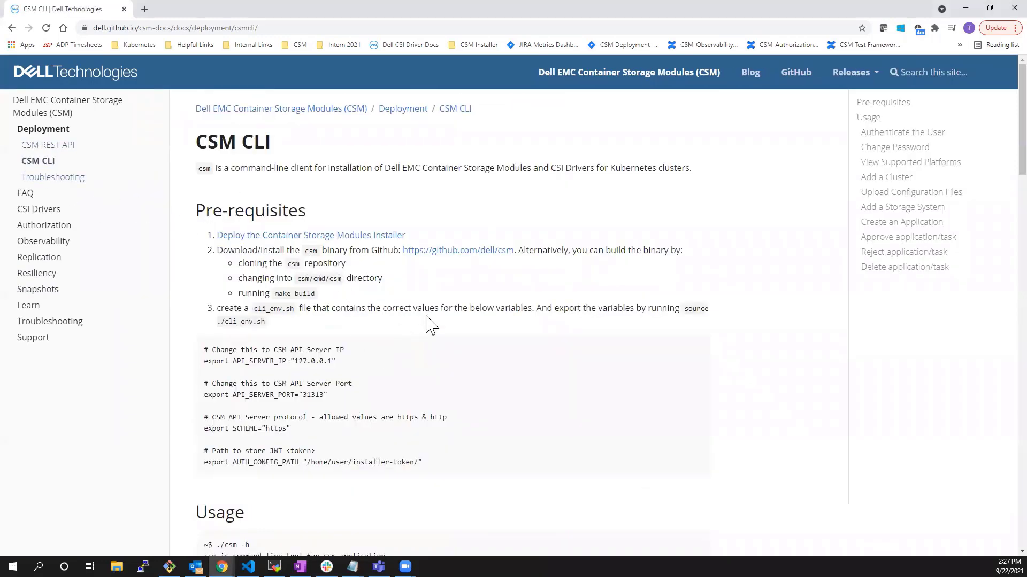
left_click(274, 567)
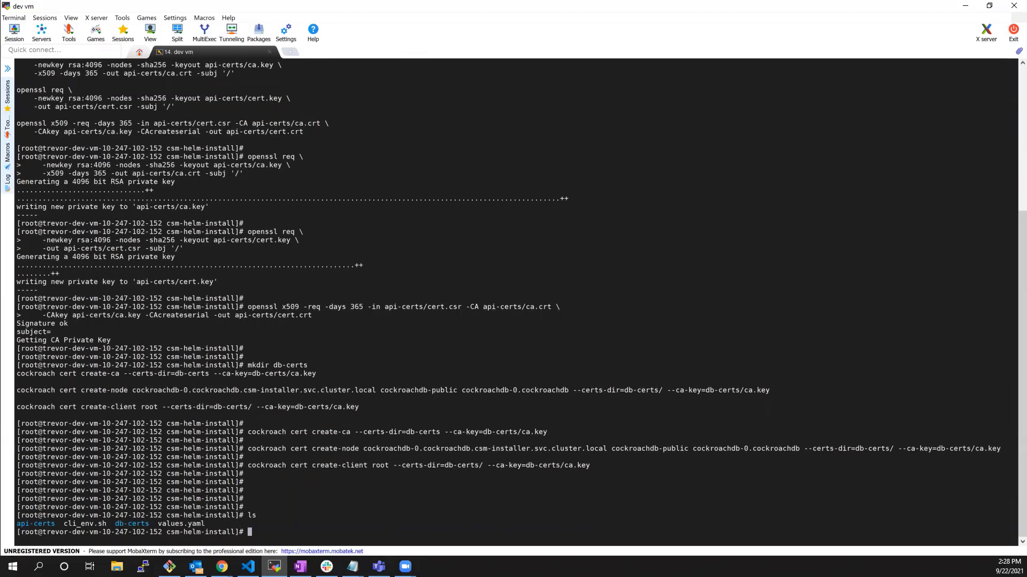
mouse_move(428, 240)
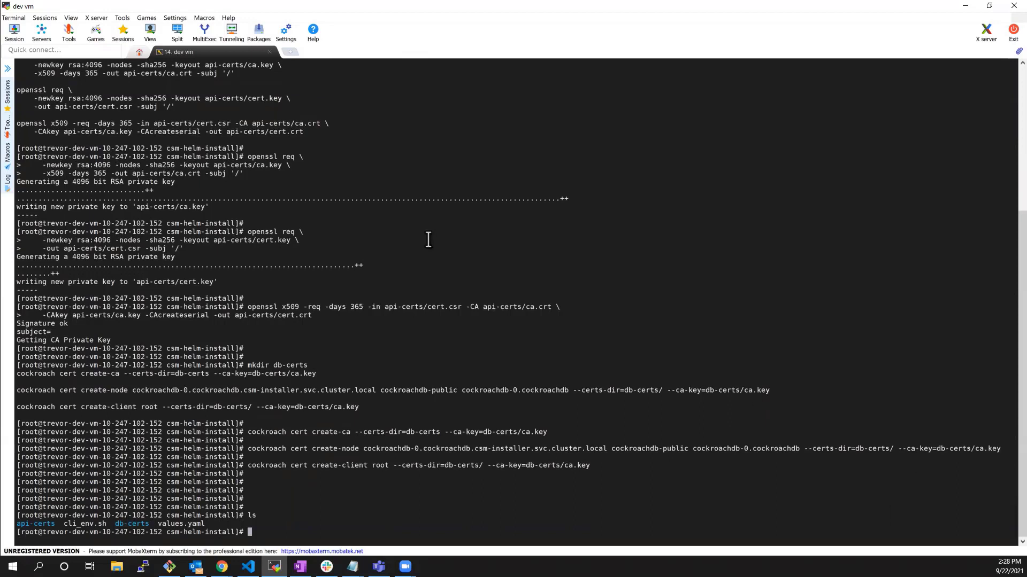
- Print values.yaml to show the CSM Installer adminUserName and adminPassword, then clear the terminal
type("cat values.yaml")
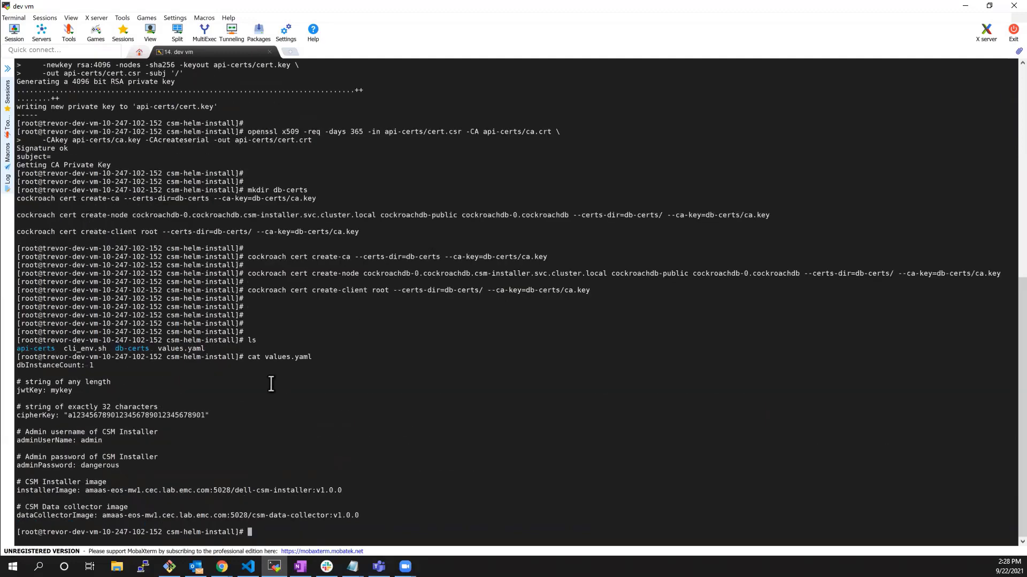
double_click(43, 366)
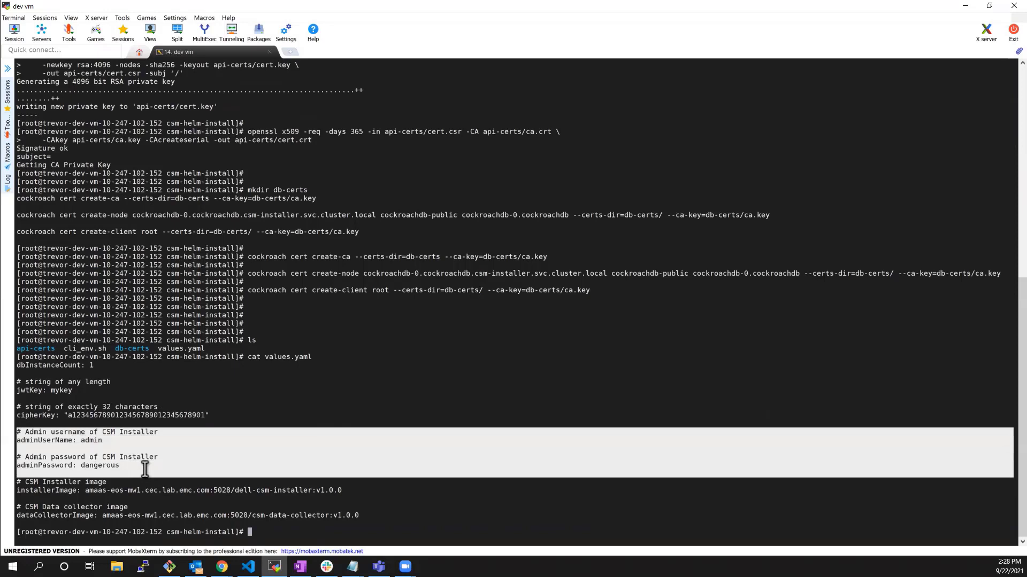
mouse_move(139, 491)
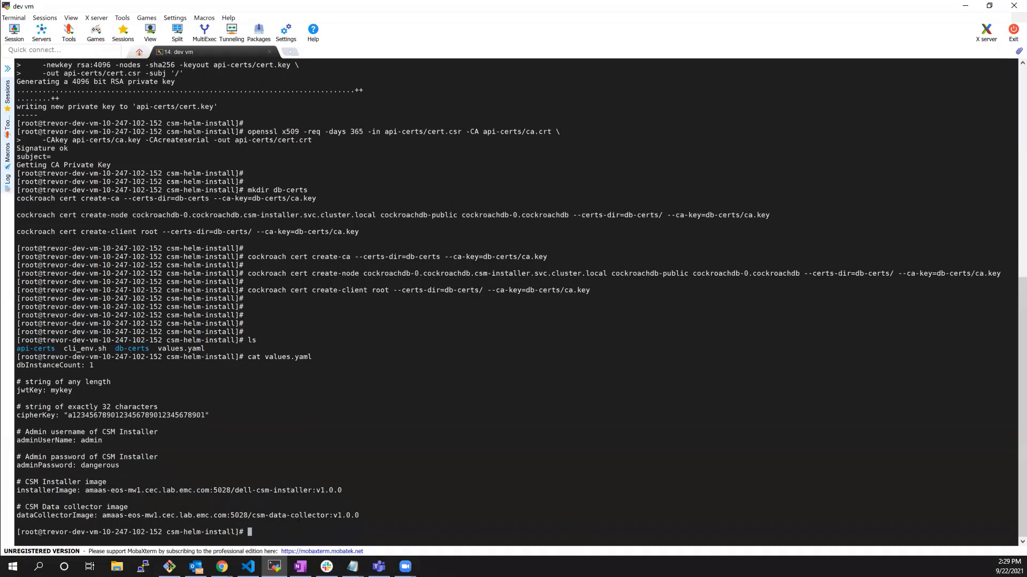
type("c")
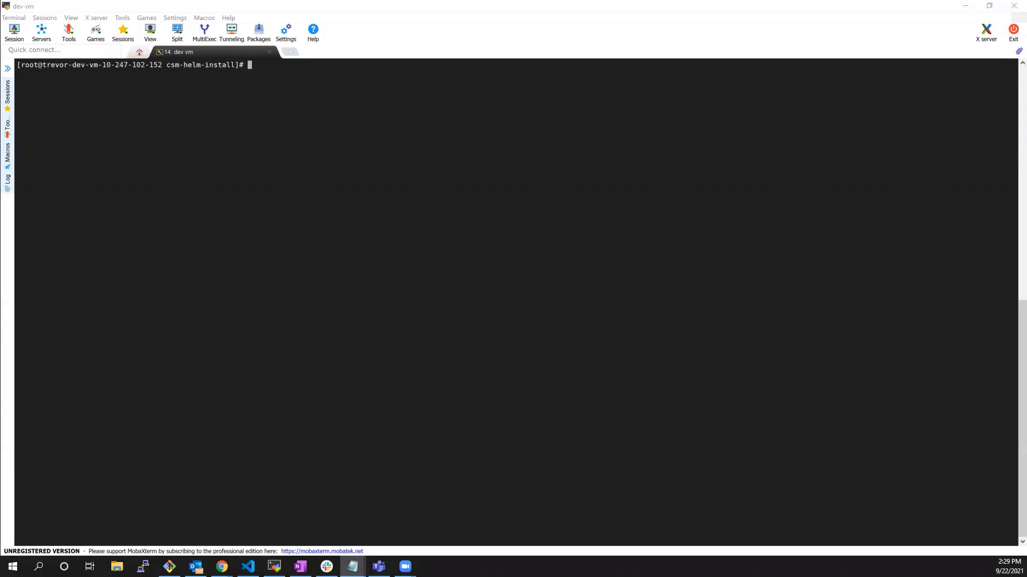
mouse_move(200, 319)
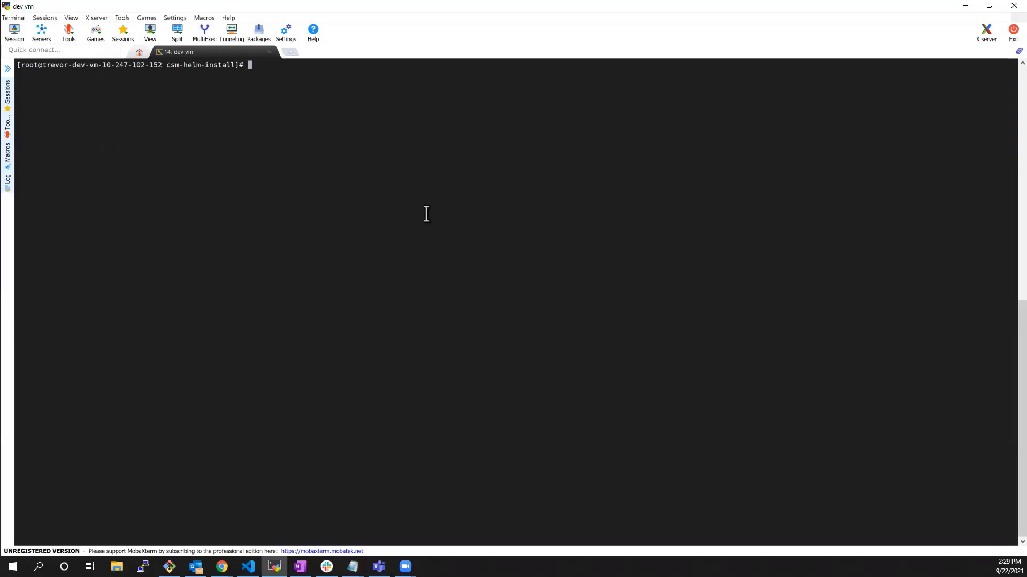
- Install the csm-installer helm chart with the certificate files and list its pods
type("helm install -n csm-installer --create-namespace \\")
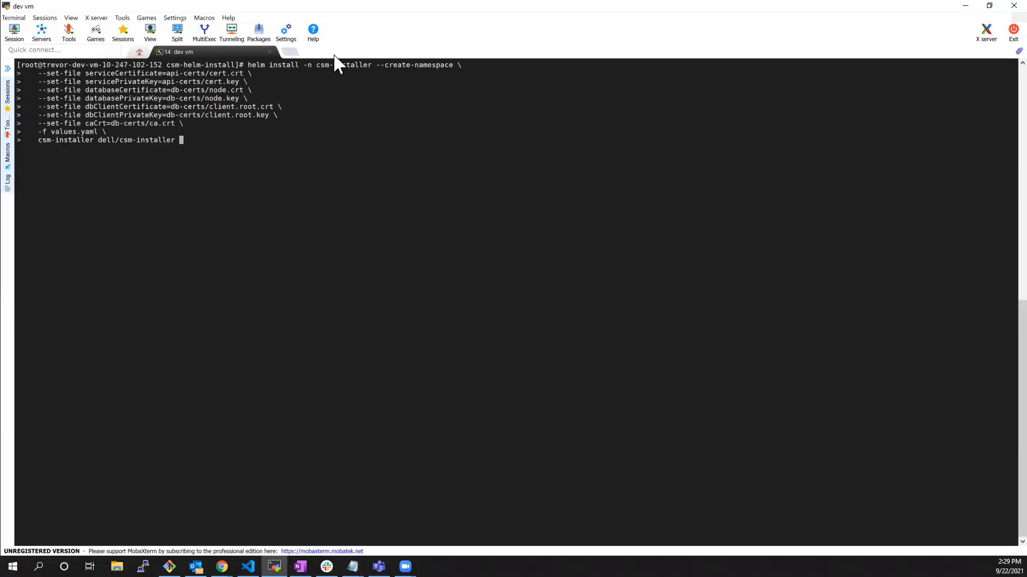
mouse_move(381, 70)
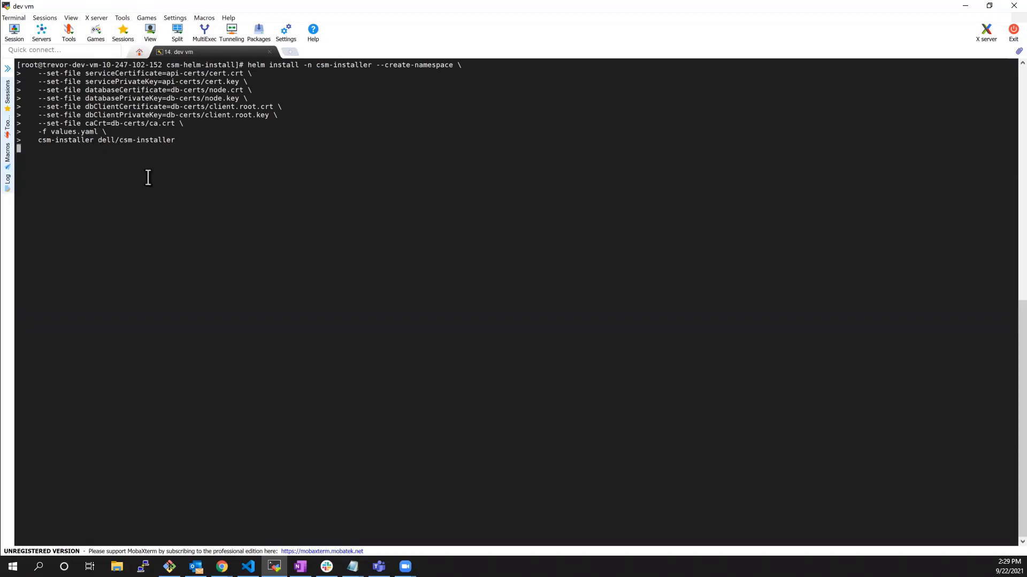
key("Return")
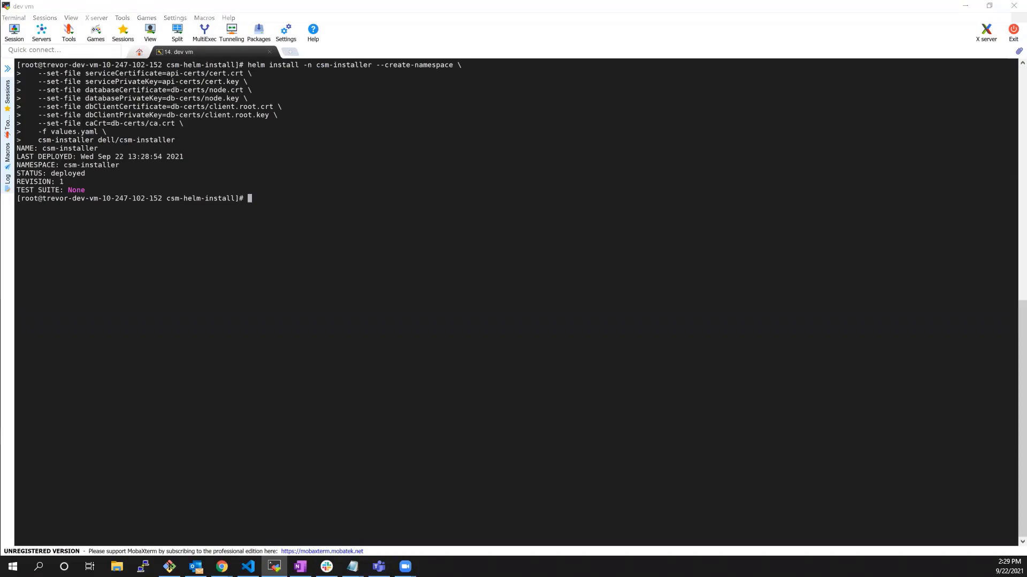
type("kubectl get pods -n csm-installer")
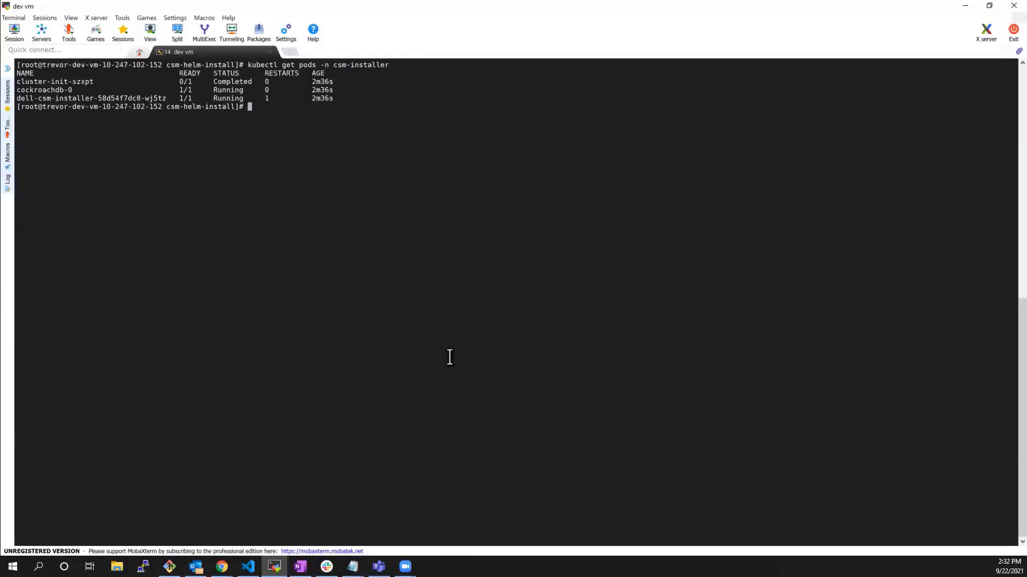
mouse_move(63, 81)
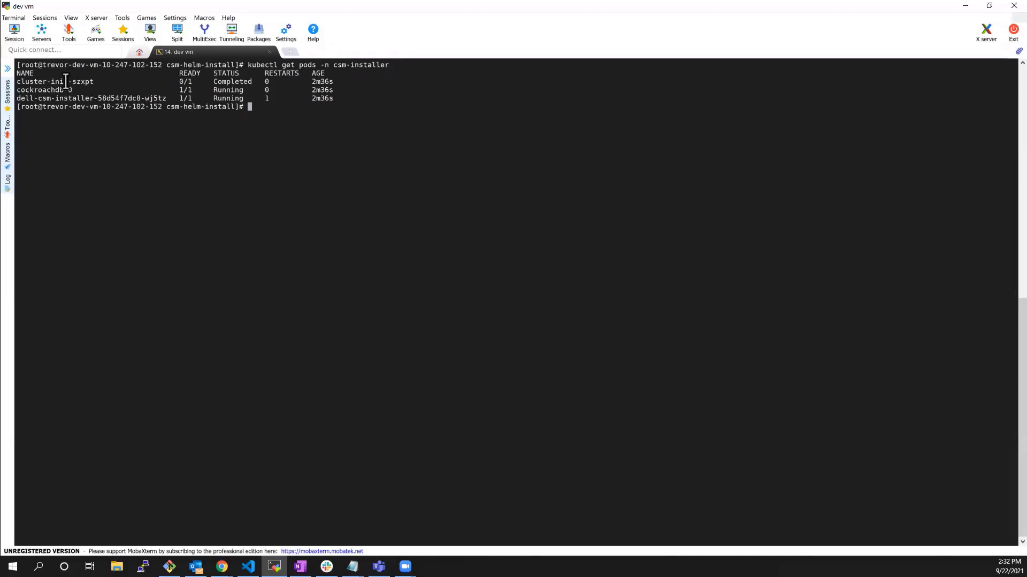
mouse_move(54, 90)
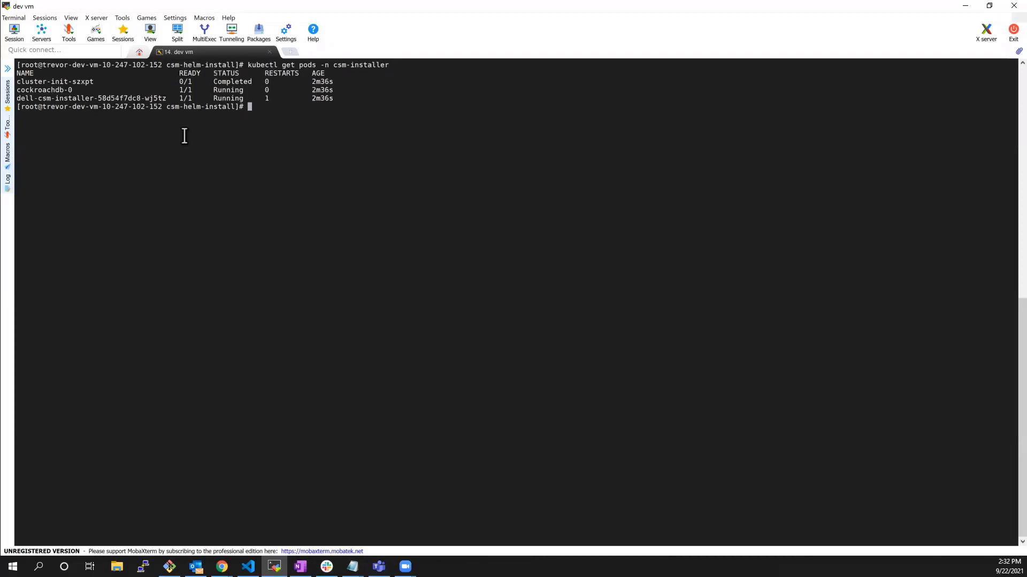
mouse_move(347, 236)
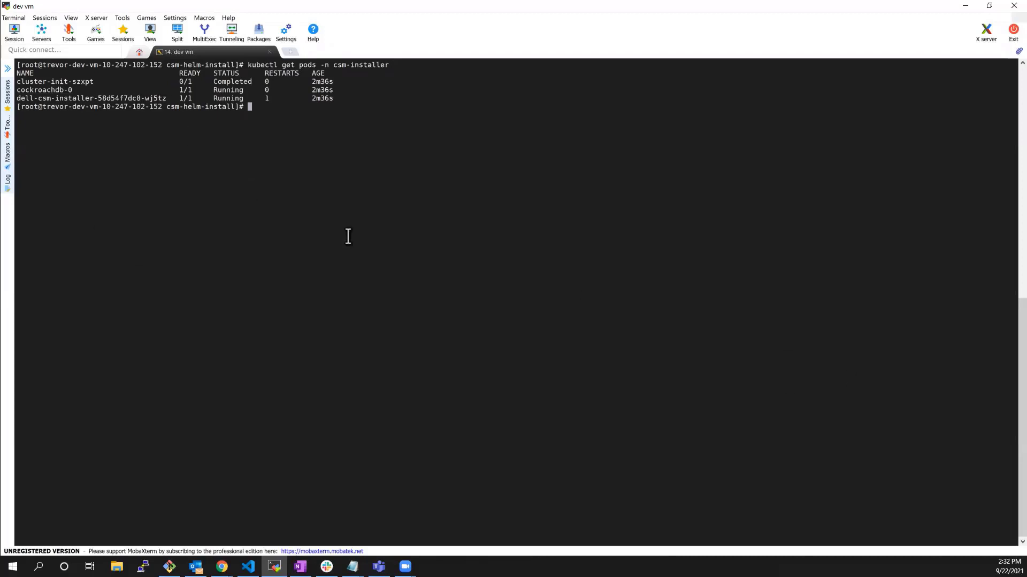
key("Return")
type("cat cli_env.sh")
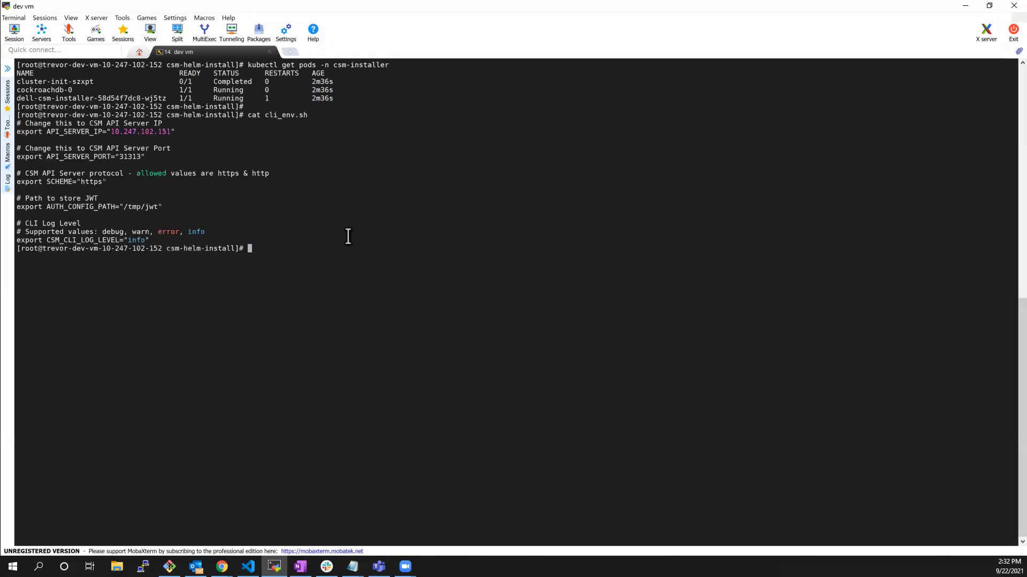
mouse_move(151, 130)
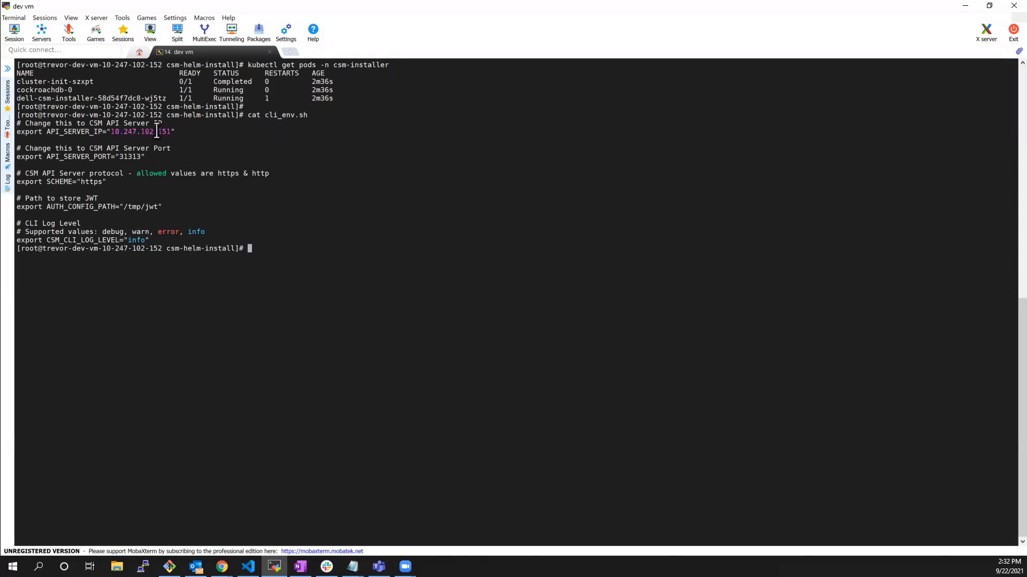
- Highlight the API server IP 10.247.102.151 in the printed cli_env.sh
double_click(90, 182)
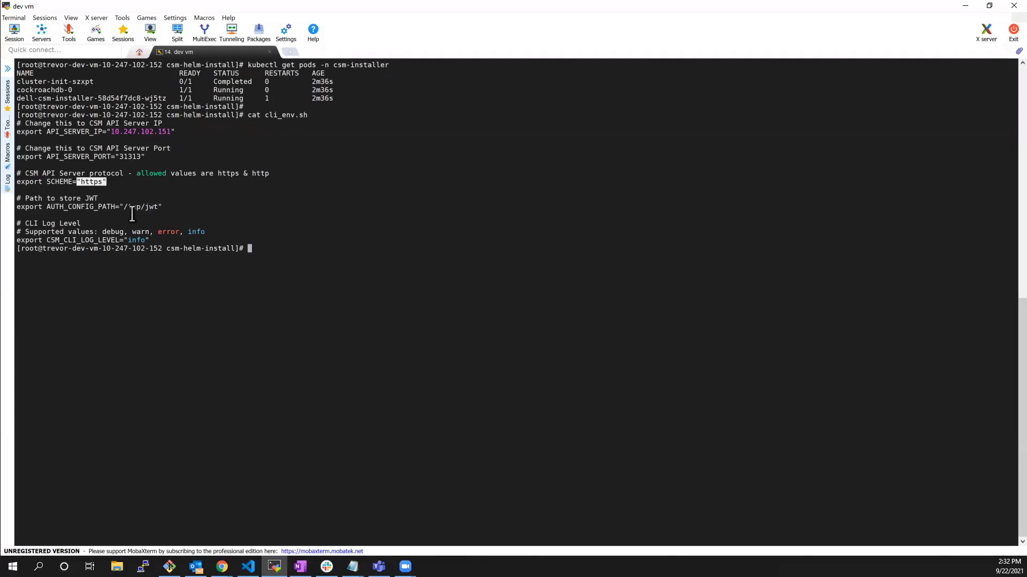
mouse_move(130, 206)
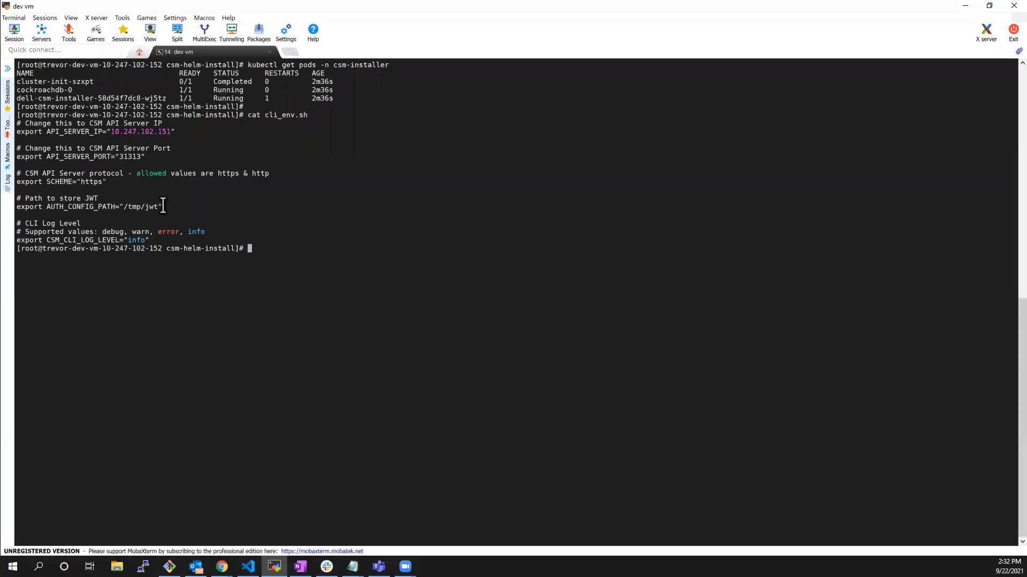
mouse_move(971, 342)
type("csm authenticate --username admin")
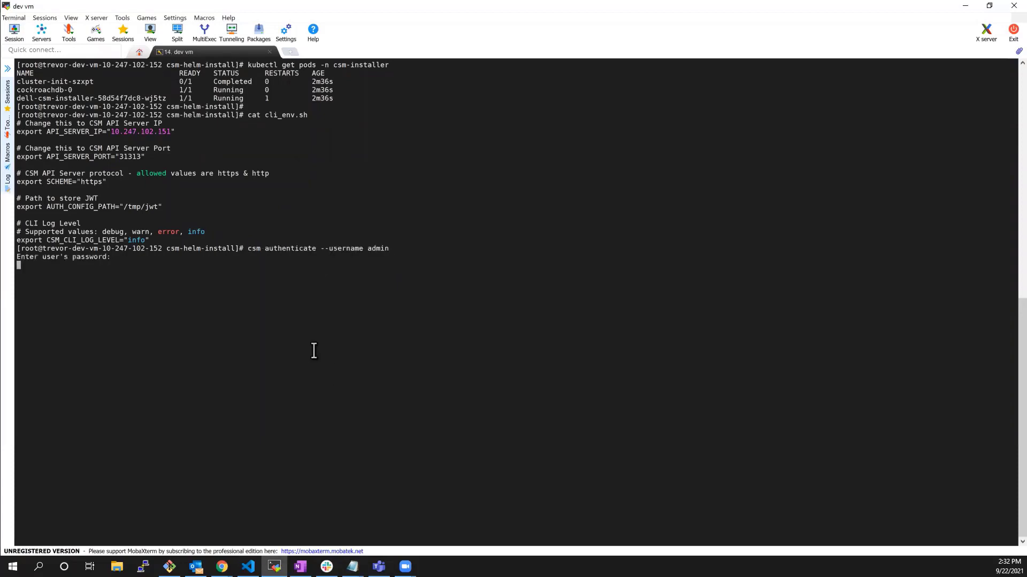
- Authenticate as admin and add cluster my-cluster from /root/.kube/config
key("Return")
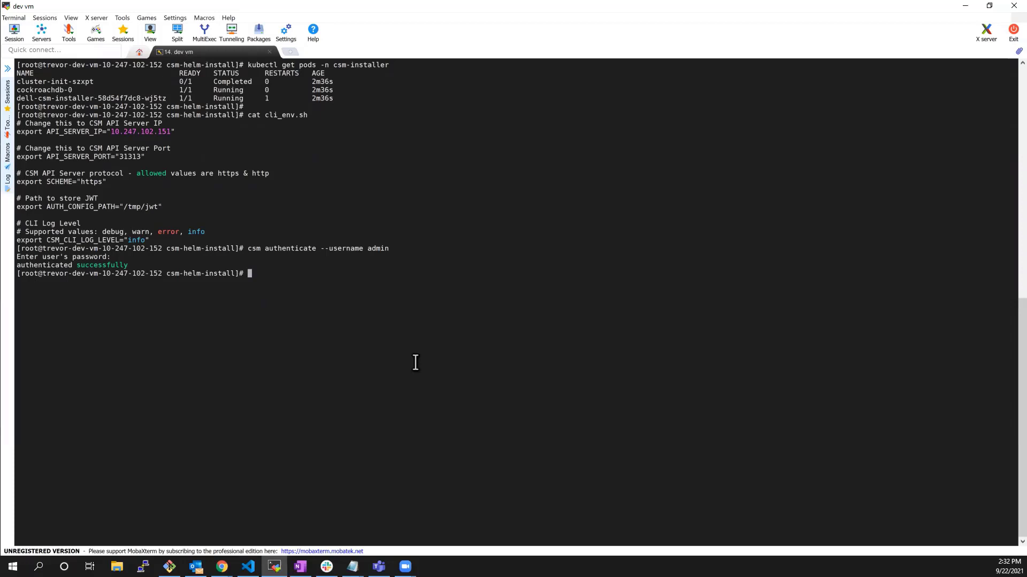
type("csm add cluster --clustername my-cluster --configfilepath /root/.kube/config")
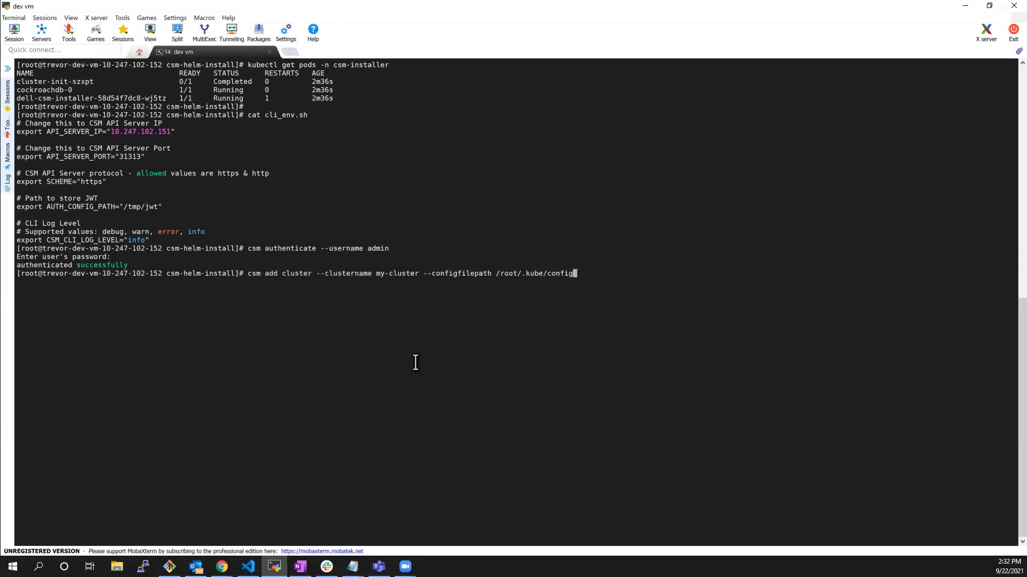
key("Return")
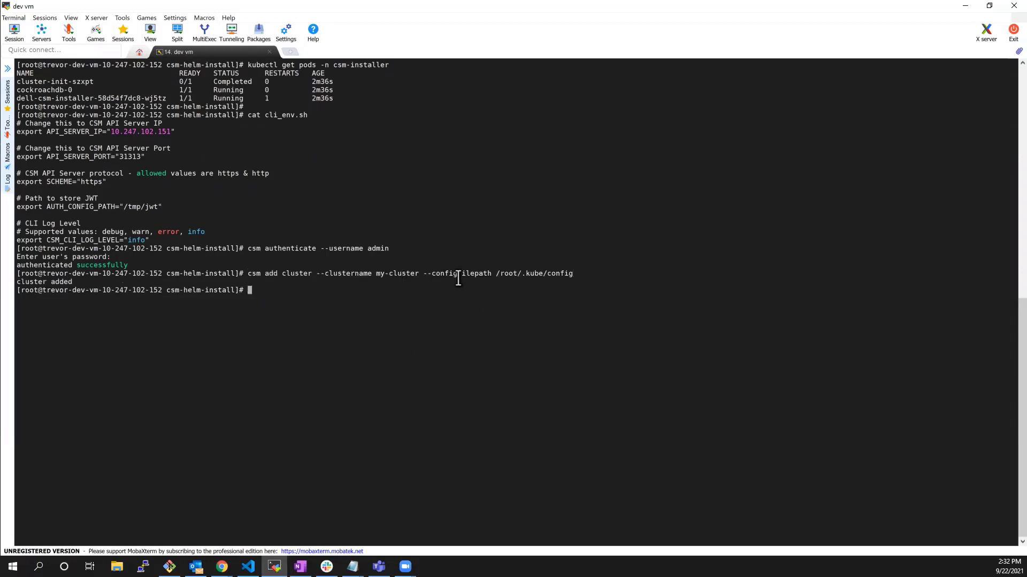
mouse_move(503, 272)
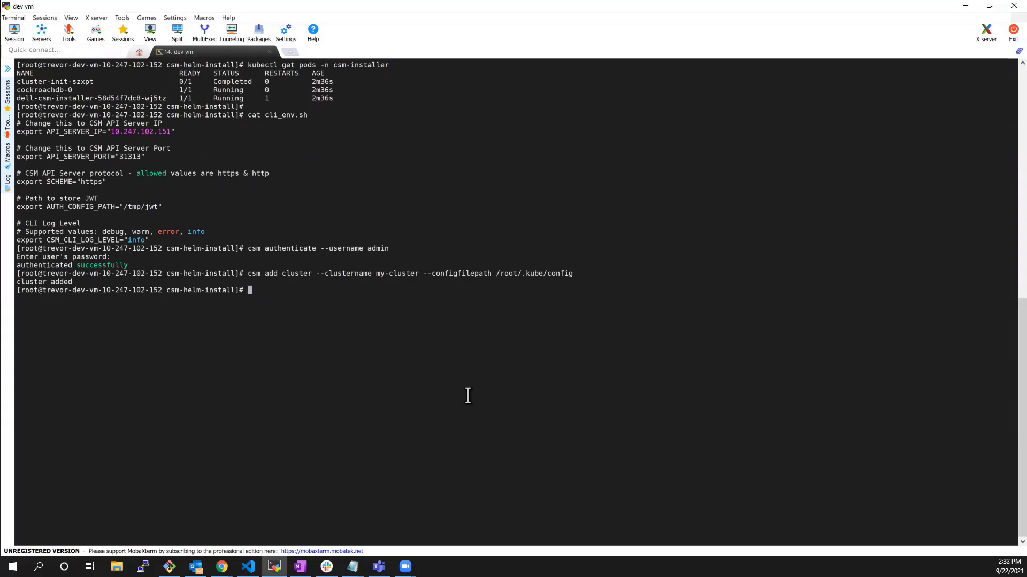
type("csm add storage --endpoint https://10.247.102.157 --username admin --storage-type powerflex --unique-id 5d9e2c0b7ce4190f --meta-data \"skipCertificateValidation=true,mdmId=10.247.102.155,10.247.102.156,10.247.102.157\"")
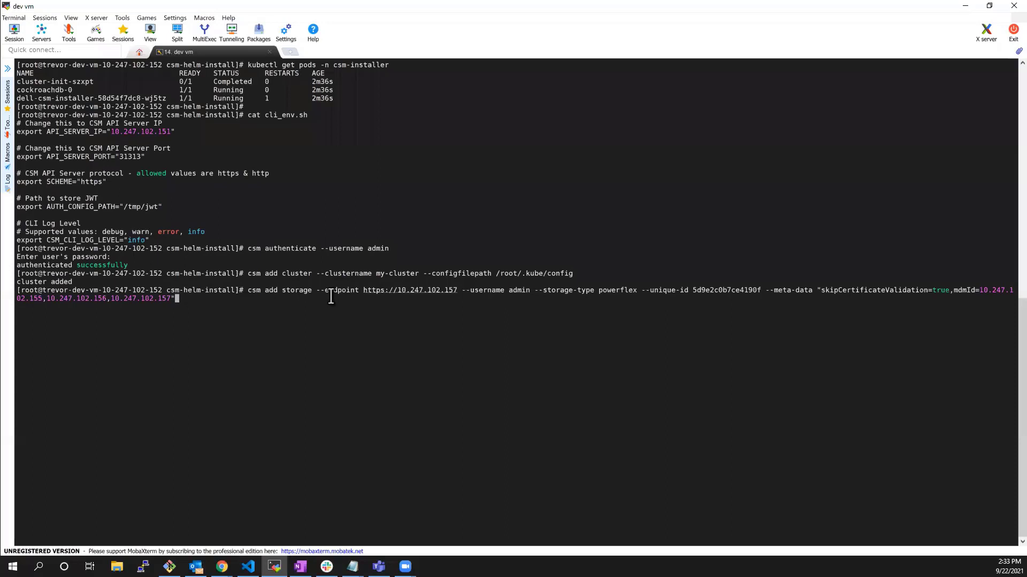
mouse_move(470, 291)
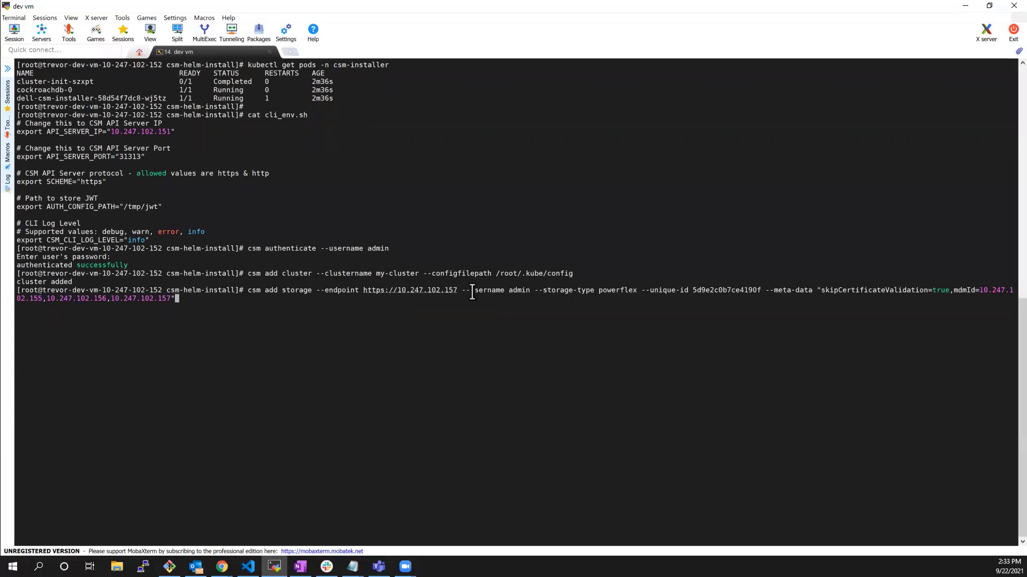
mouse_move(616, 290)
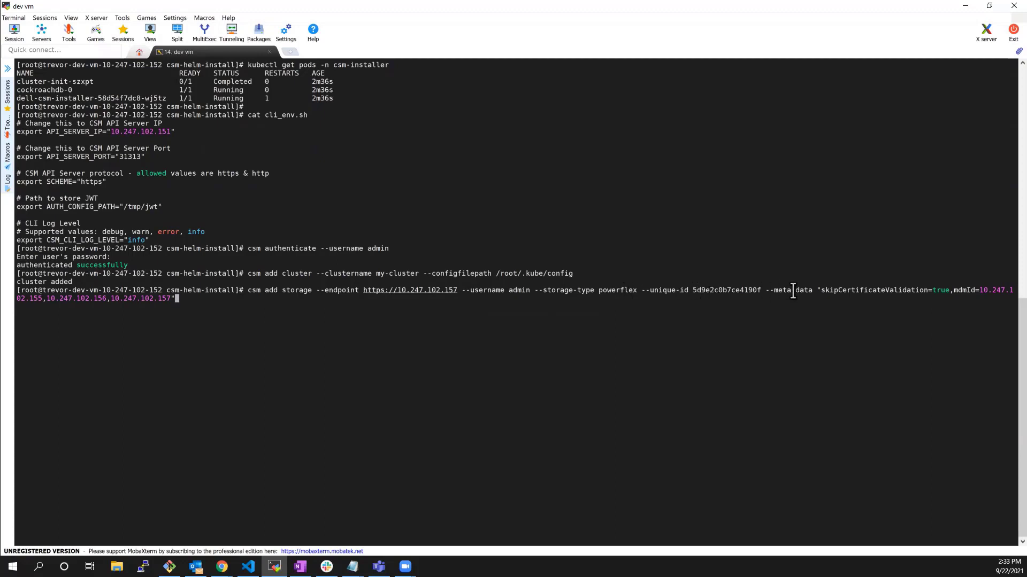
mouse_move(867, 290)
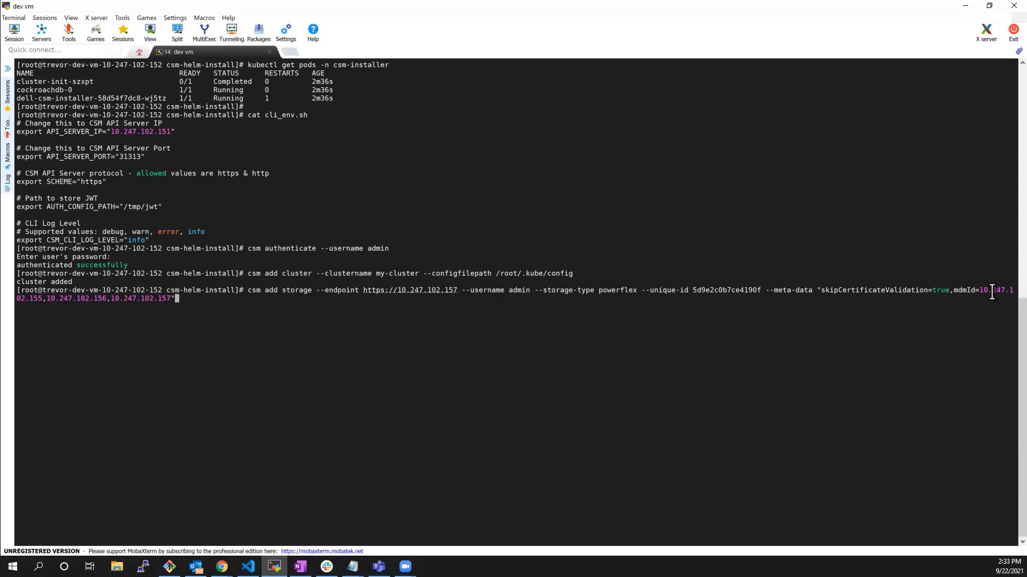
mouse_move(211, 334)
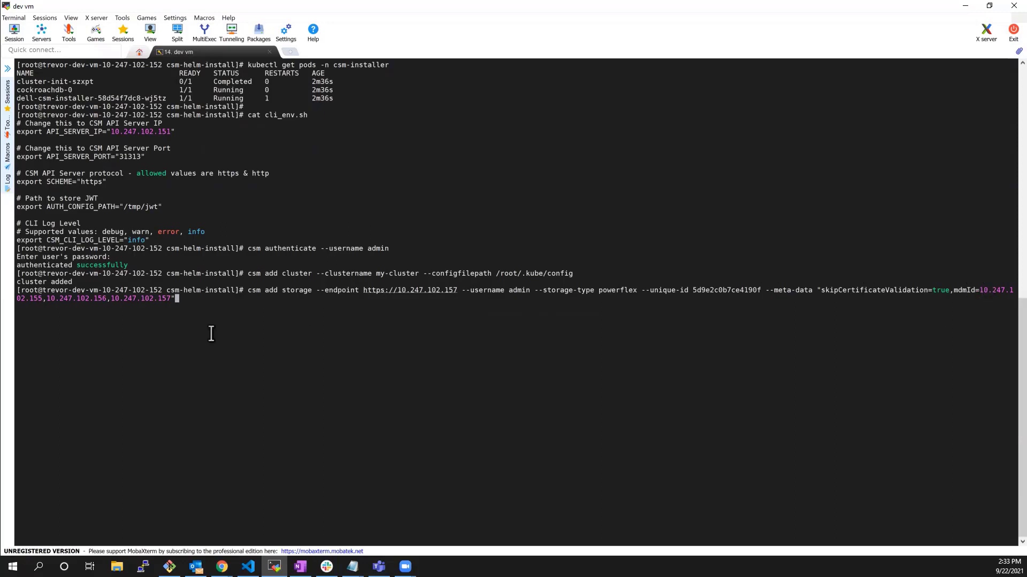
key("Return")
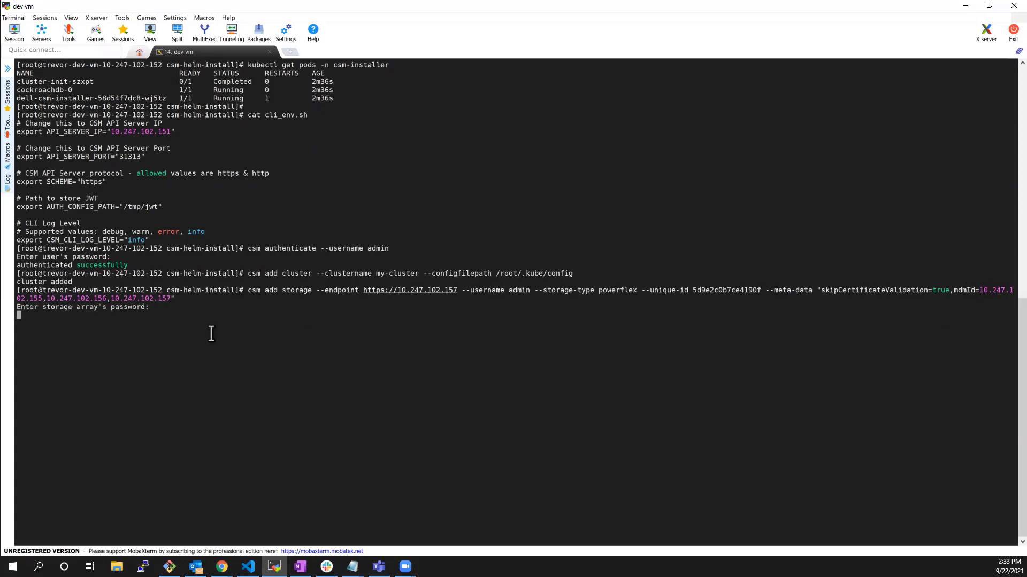
key("Return")
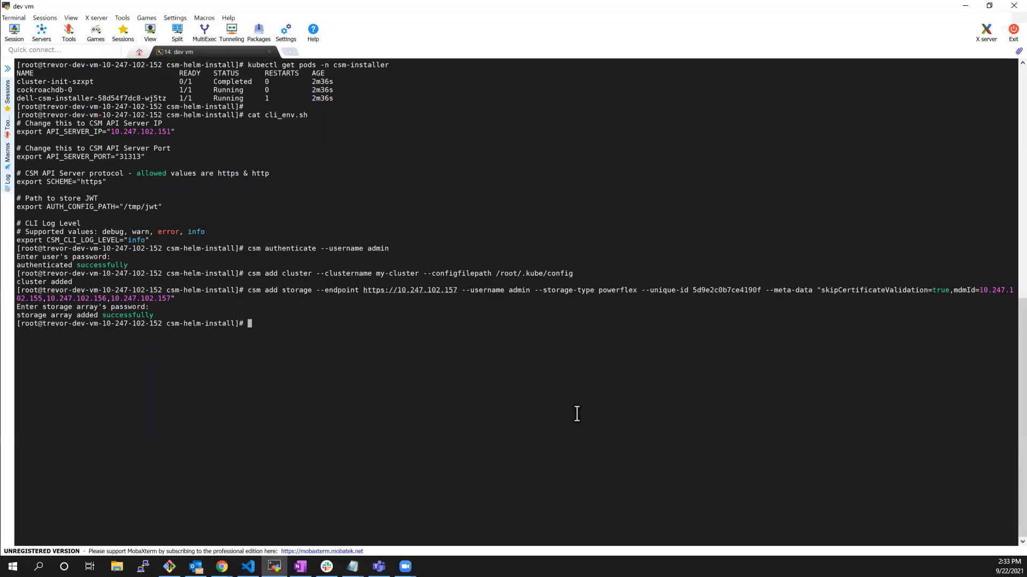
- Run csm get supported-drivers and csm get supported-modules to list both
key("Return")
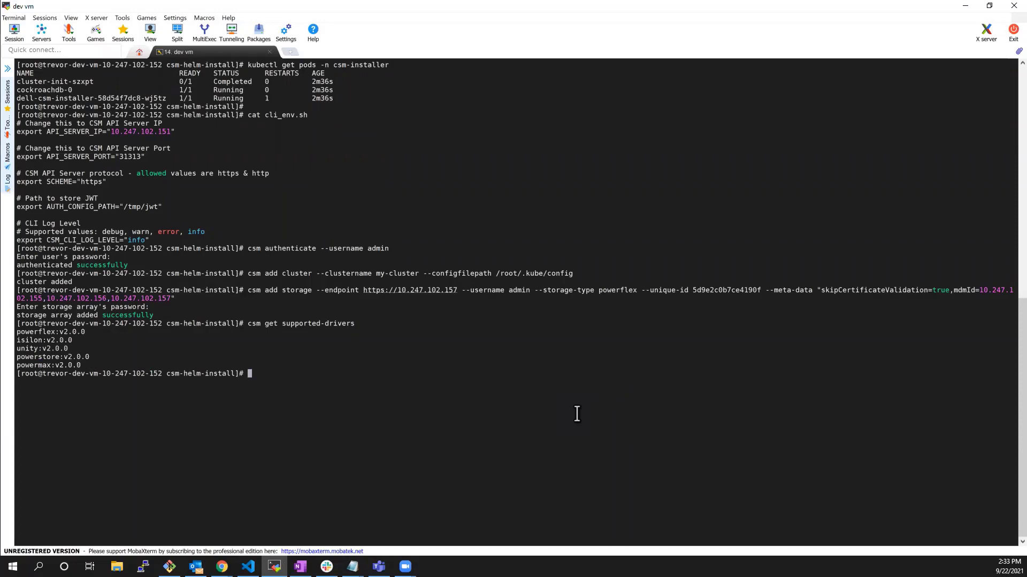
type("csm get supported-dr")
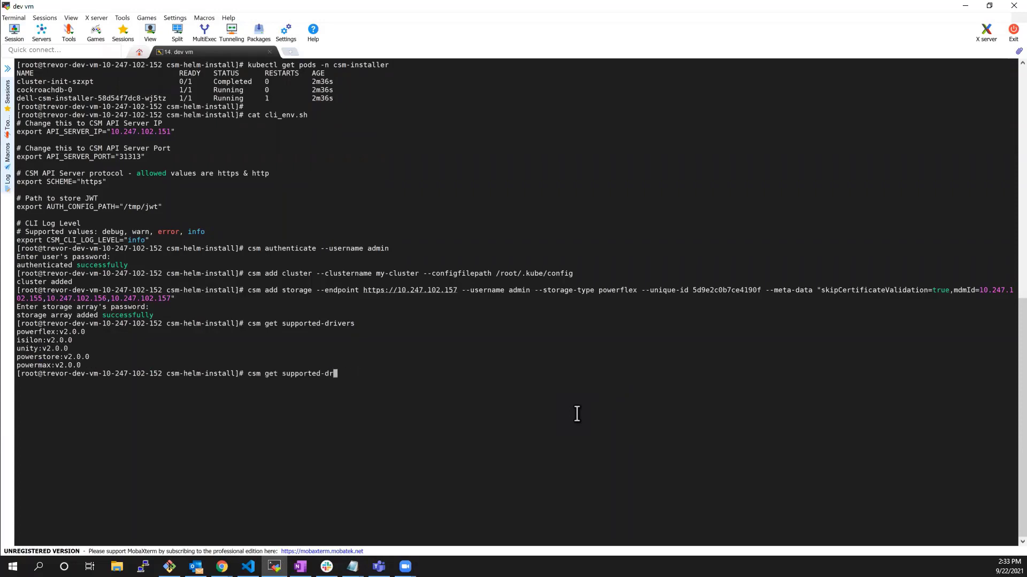
type("modules")
key("Return")
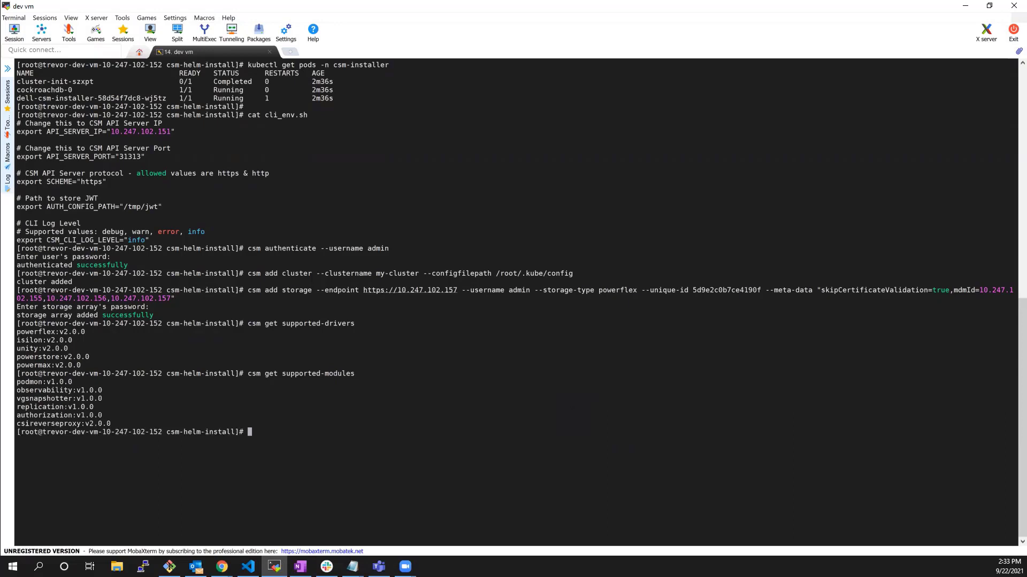
type("cs")
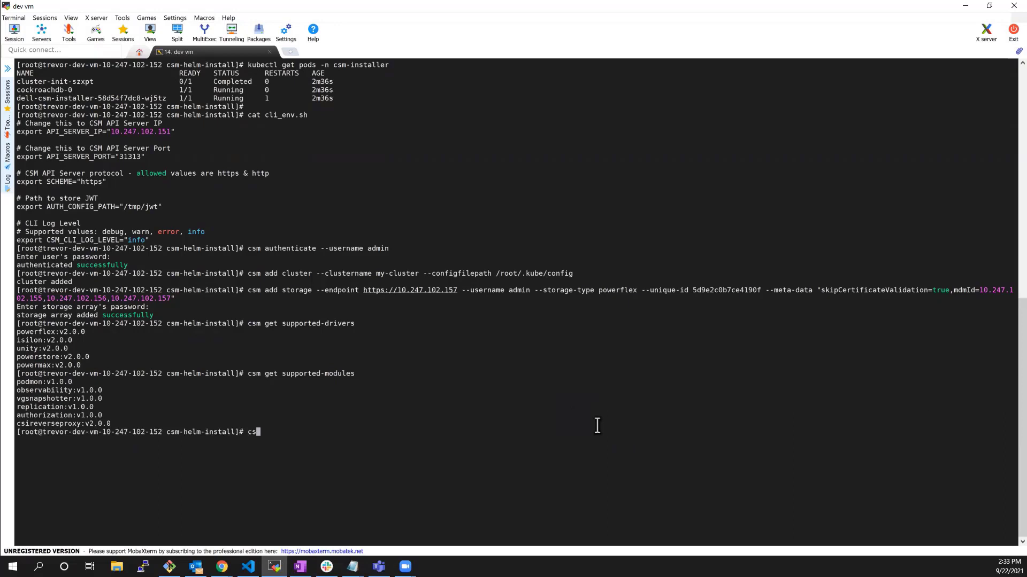
- Run csm get cluster -A to show my-cluster's two hosts with iscsi, nfs and sdc
type("m get cluster -A")
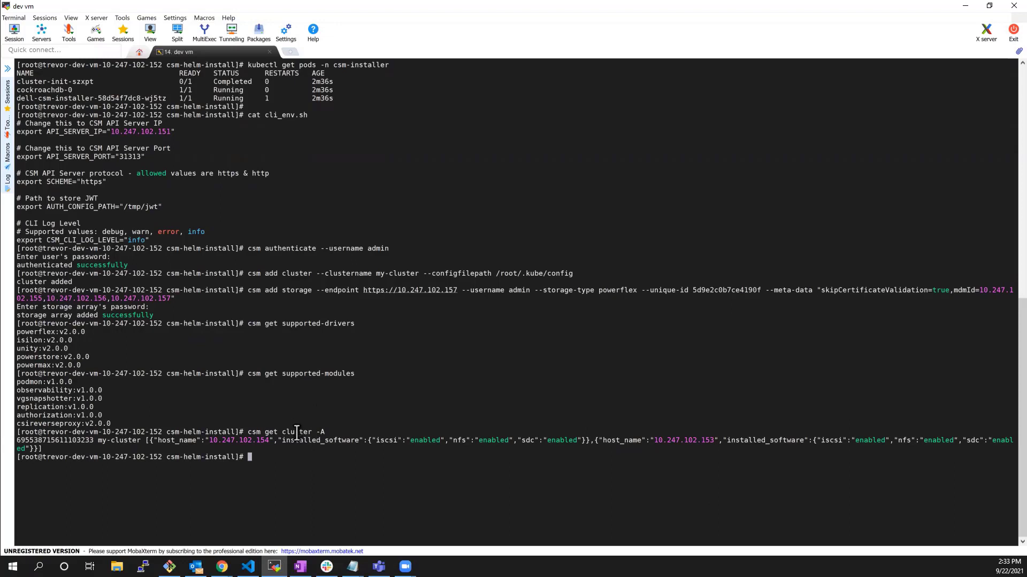
mouse_move(392, 438)
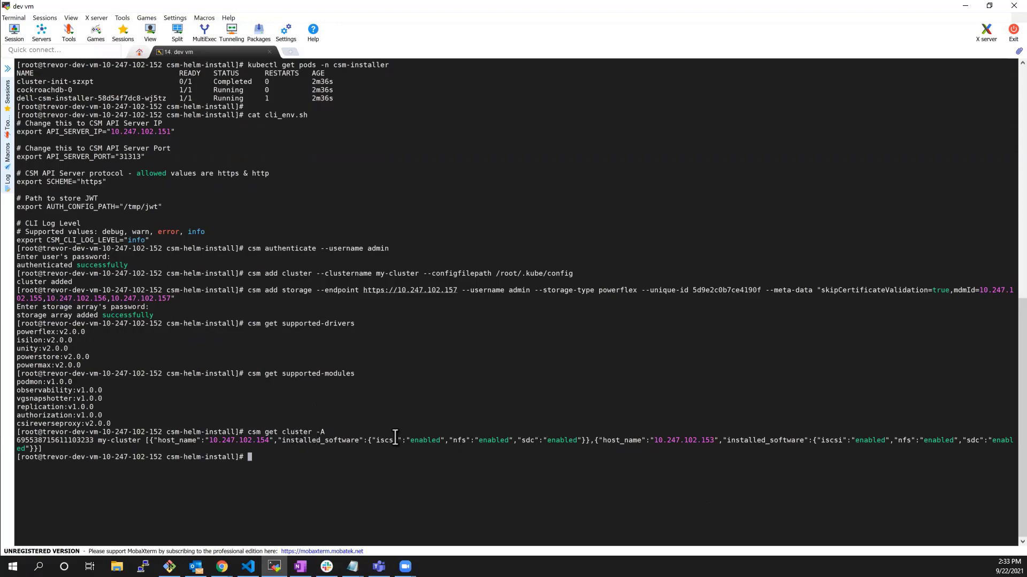
mouse_move(386, 439)
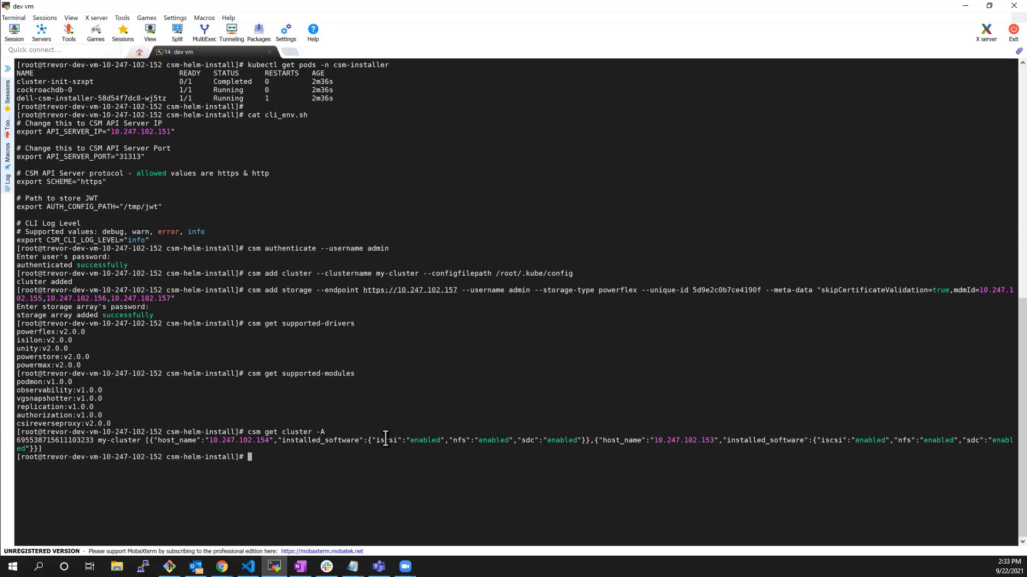
mouse_move(442, 467)
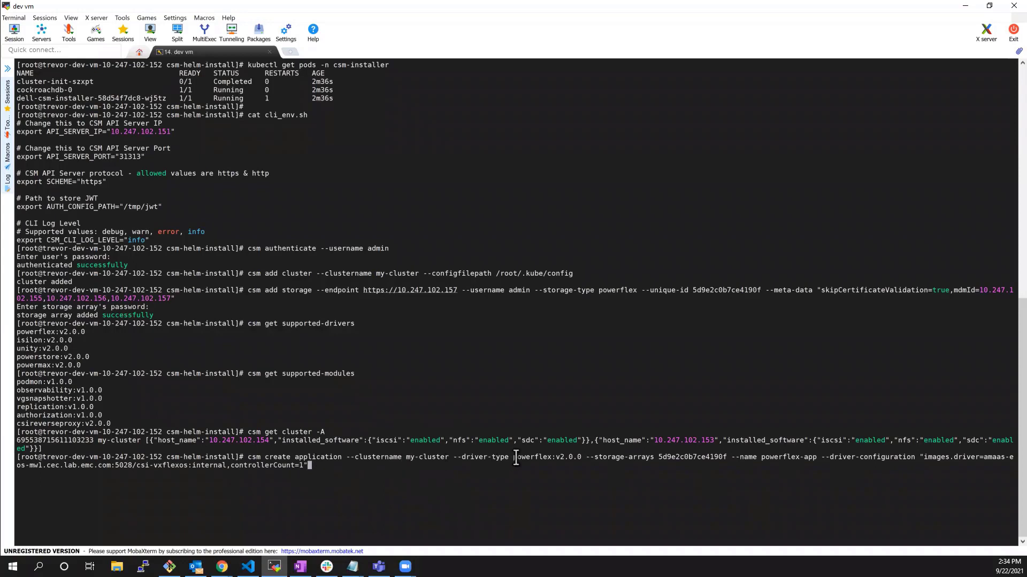
mouse_move(647, 466)
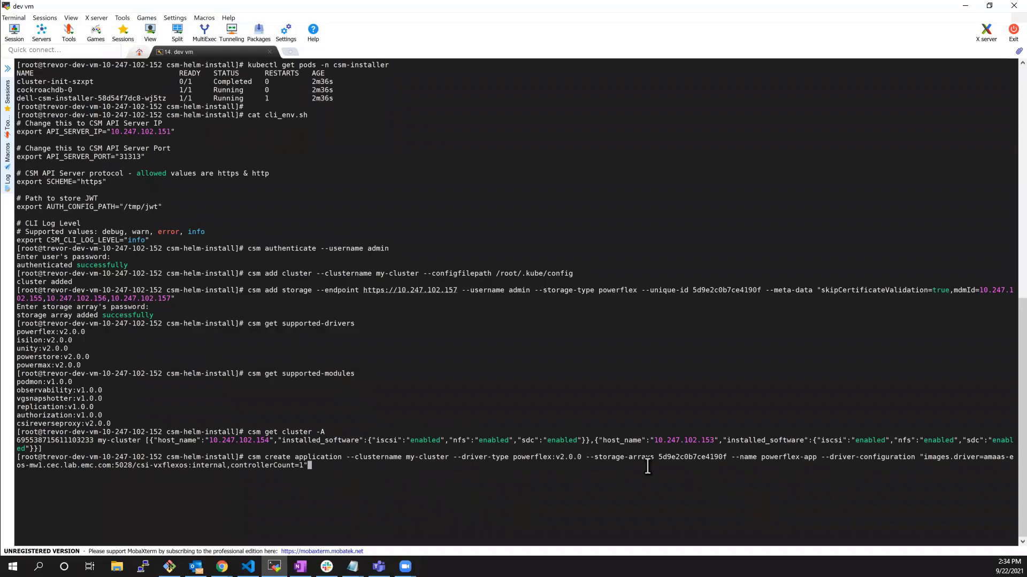
mouse_move(673, 459)
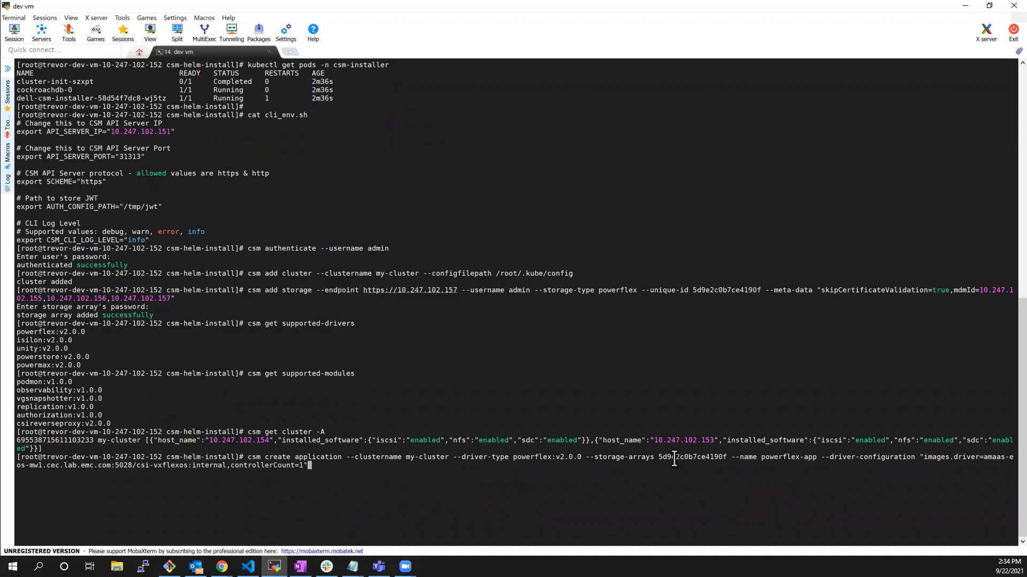
mouse_move(764, 456)
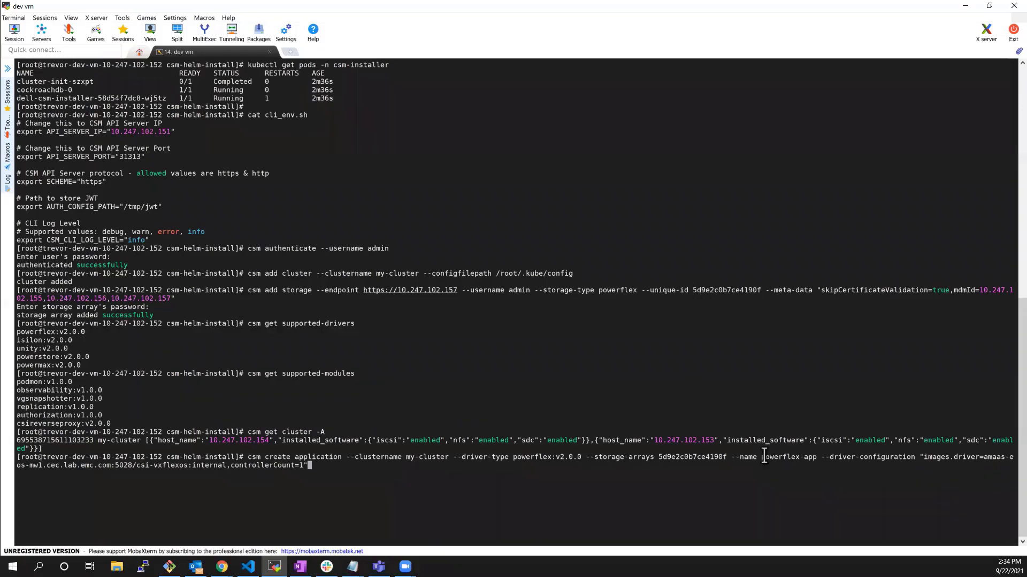
mouse_move(896, 491)
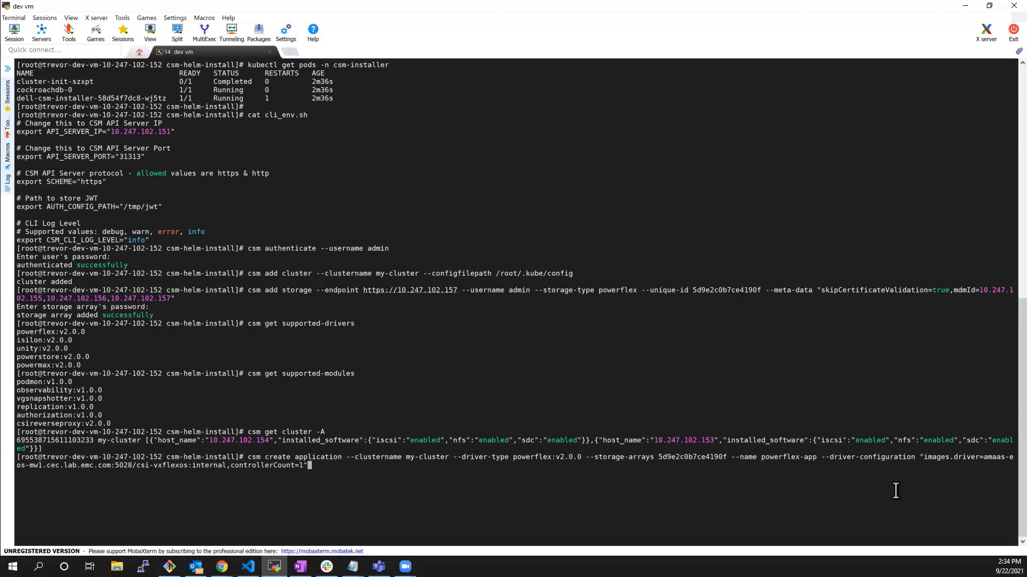
mouse_move(960, 455)
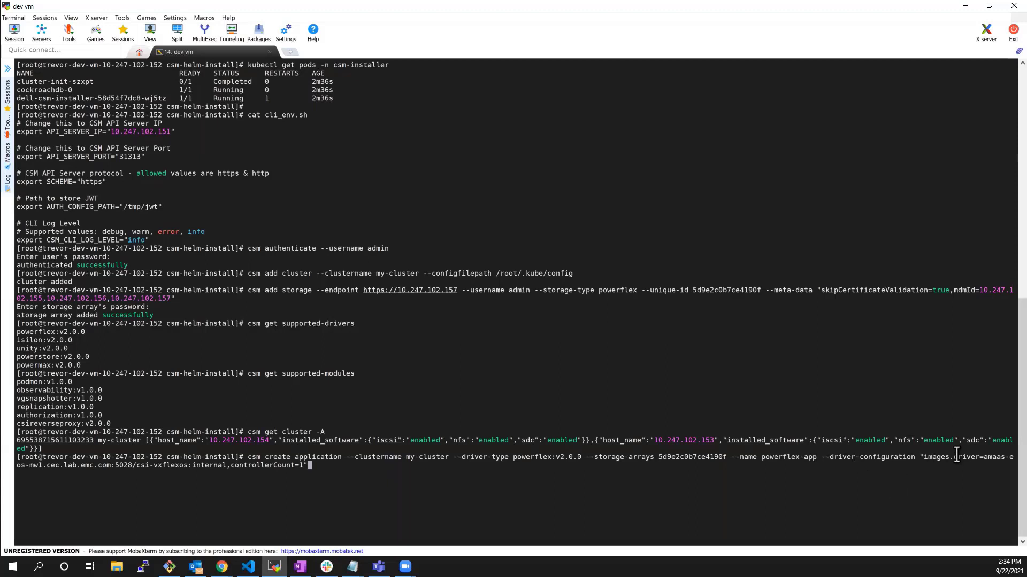
mouse_move(221, 472)
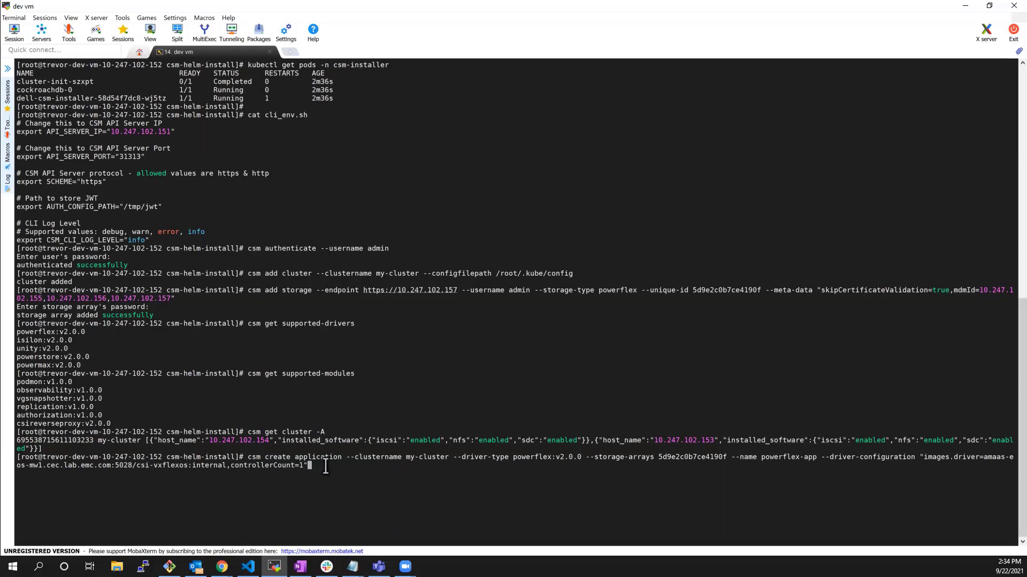
- Create powerflex-app on my-cluster with the powerflex:v2.0.0 driver and the added array
key("Return")
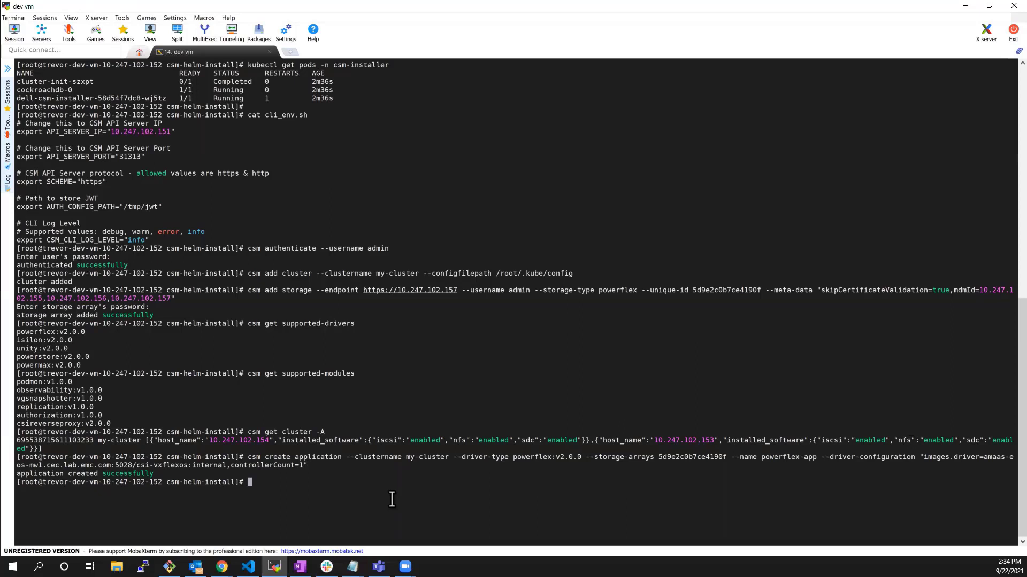
type("csm approve-task --applicationname powerflex-app")
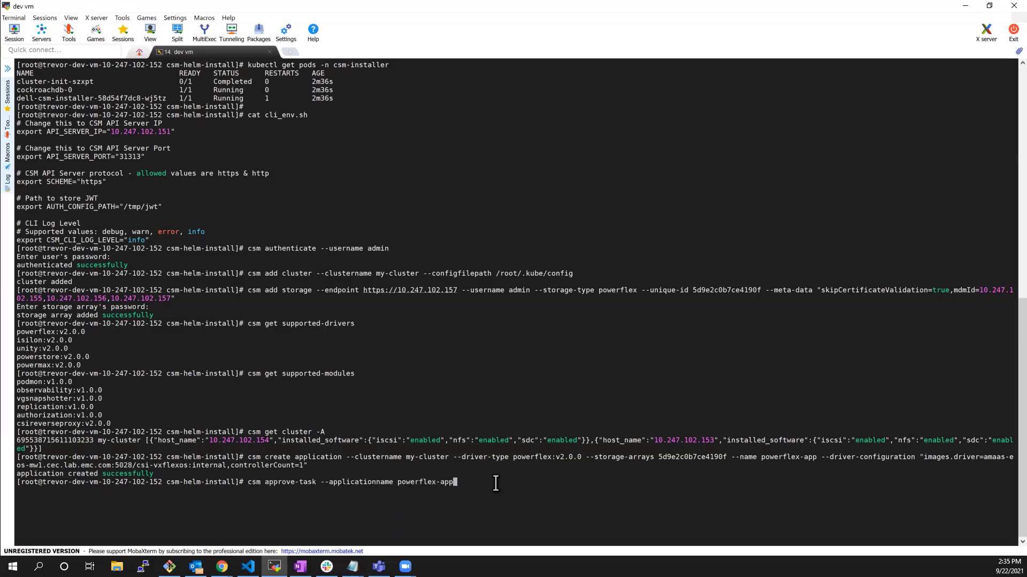
- Approve the powerflex-app task and watch kubectl get pods -n vxflexos
key("Return")
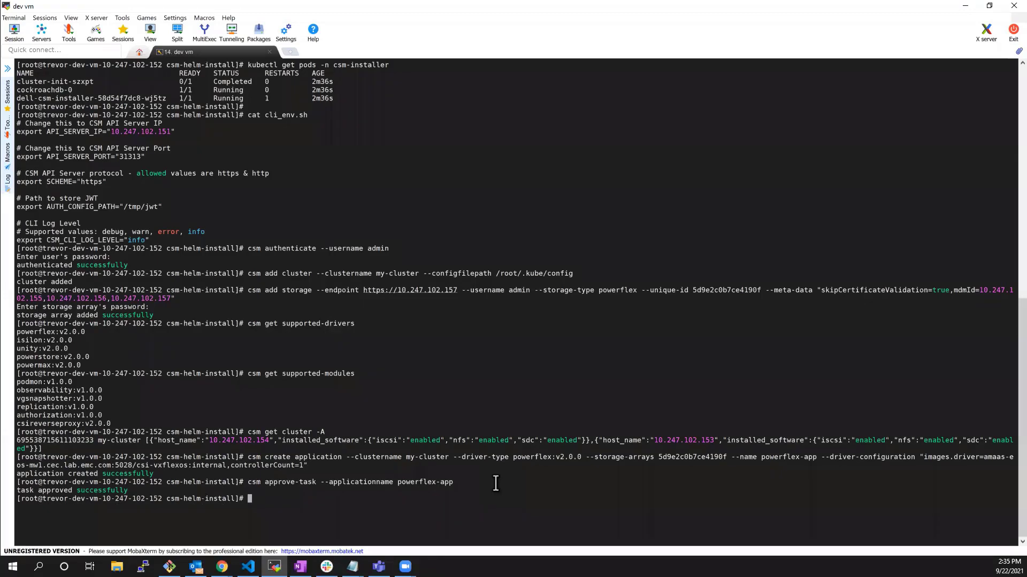
type("watch kubc")
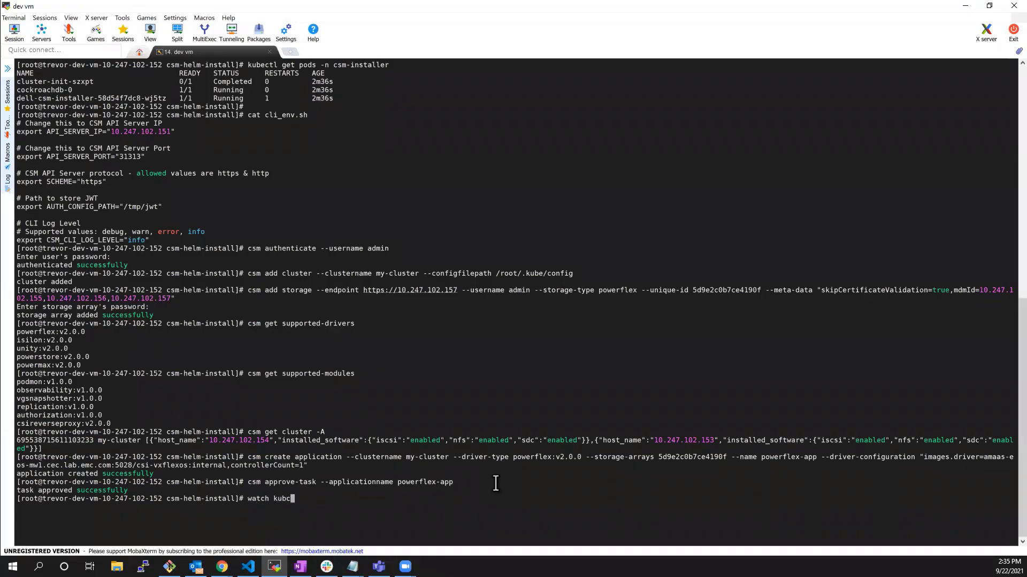
type("tl get pods -n csm")
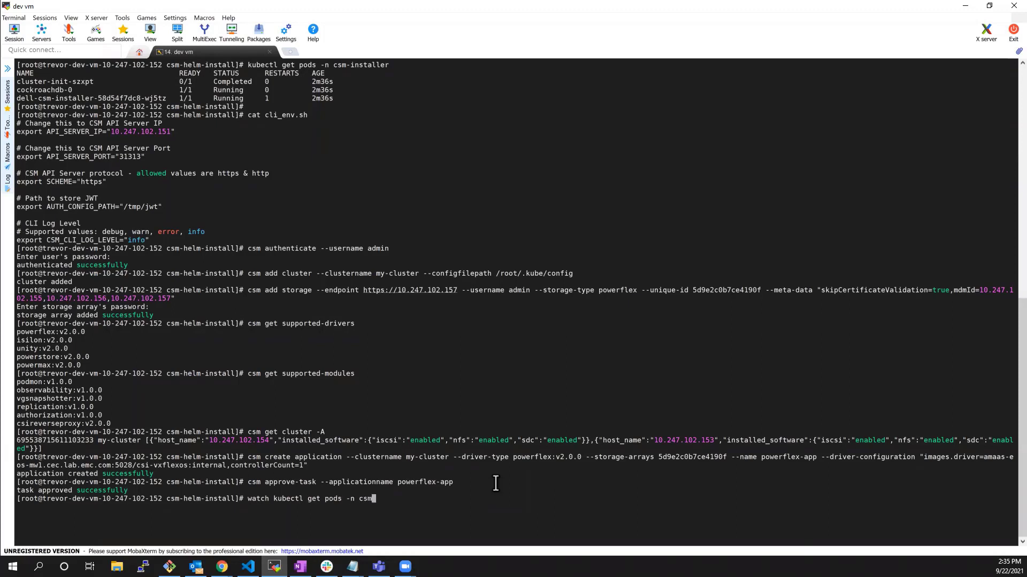
type("vxflex")
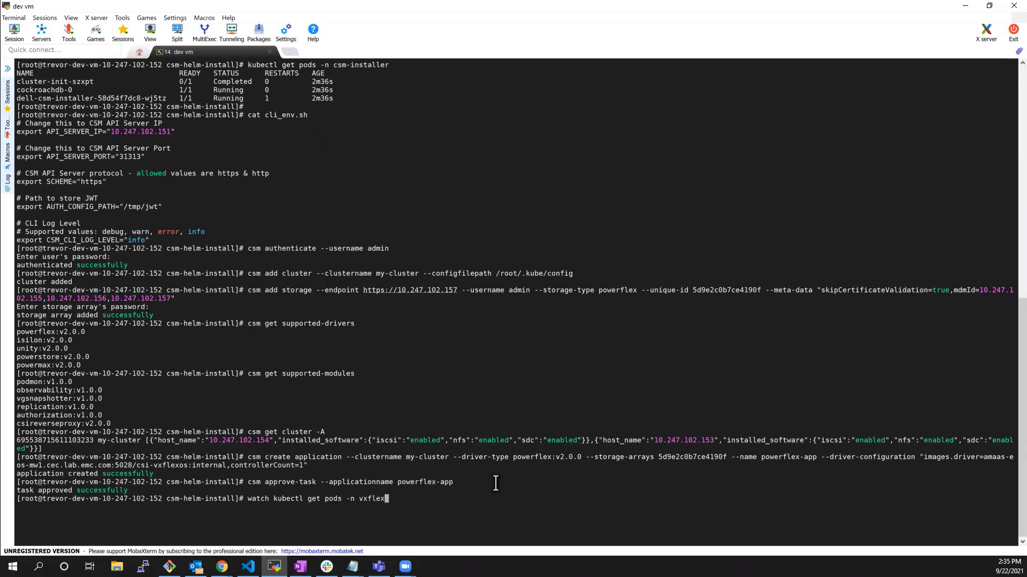
key("Return")
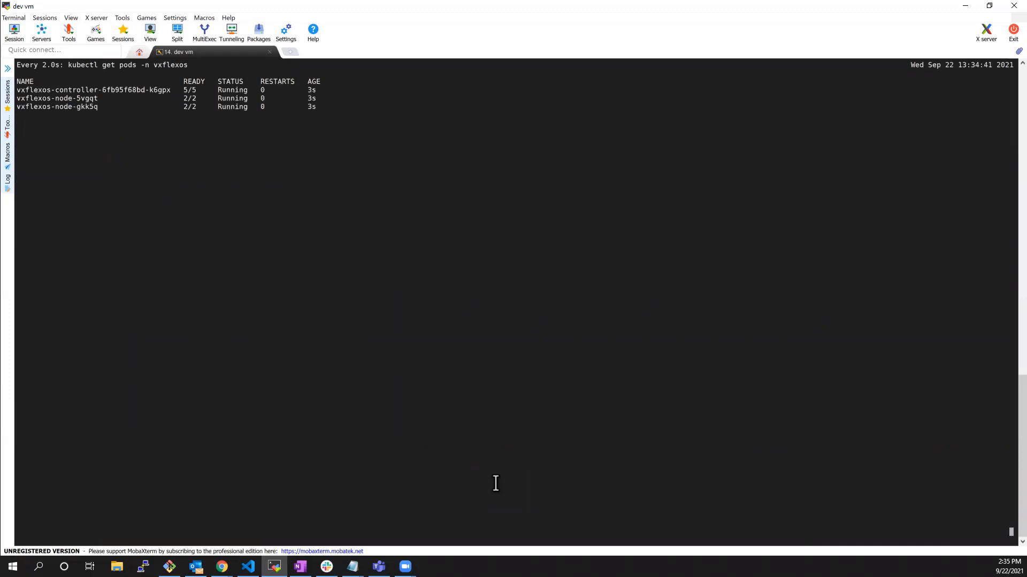
mouse_move(278, 348)
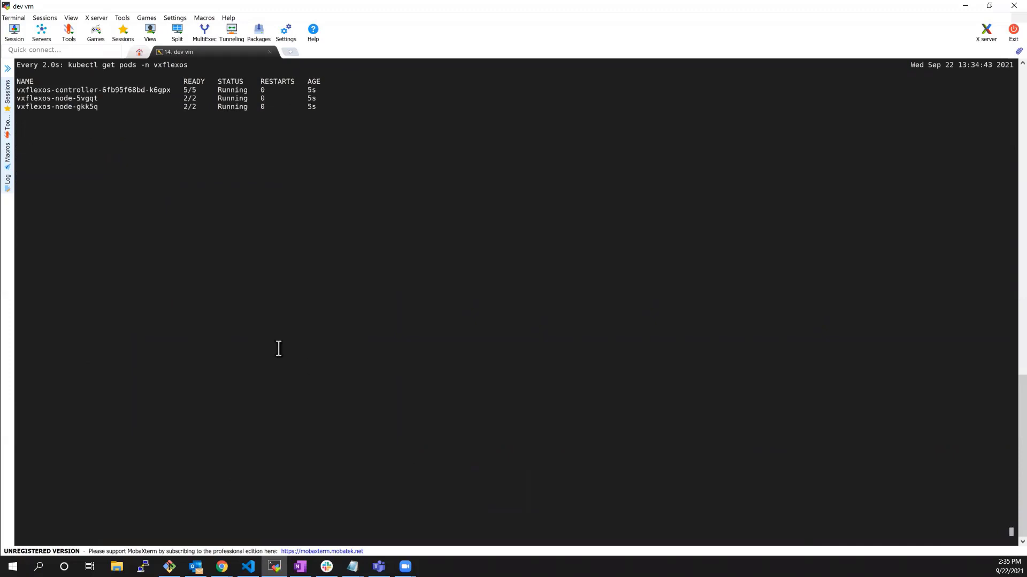
mouse_move(345, 377)
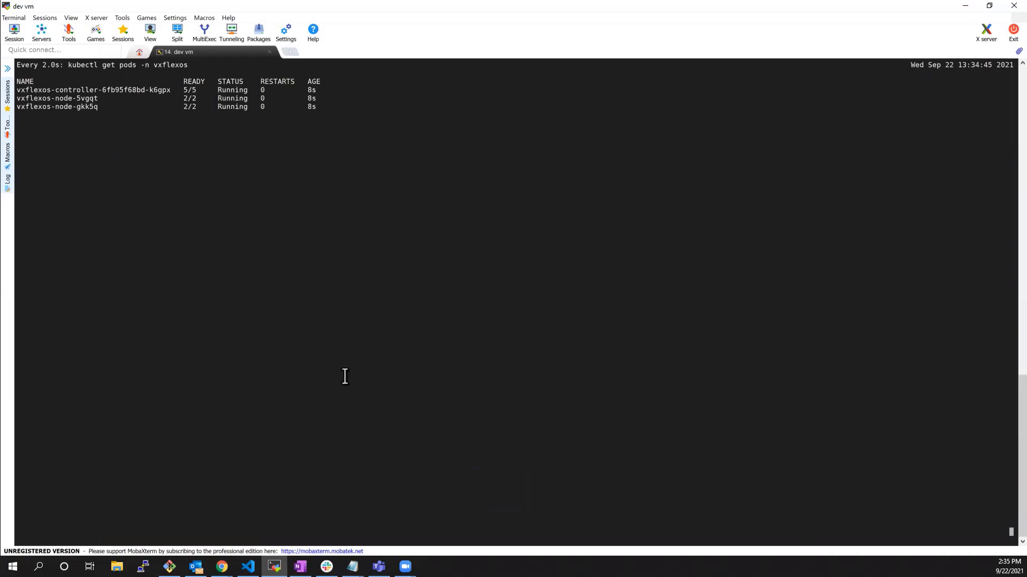